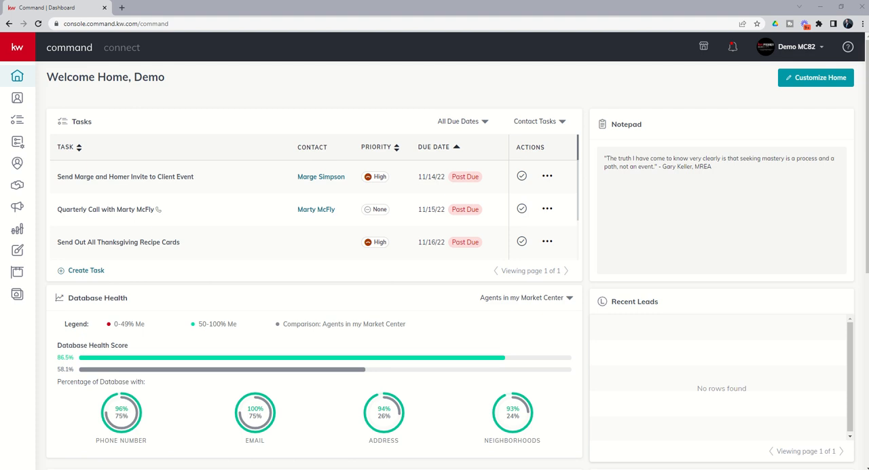
pyautogui.moveTo(16, 163)
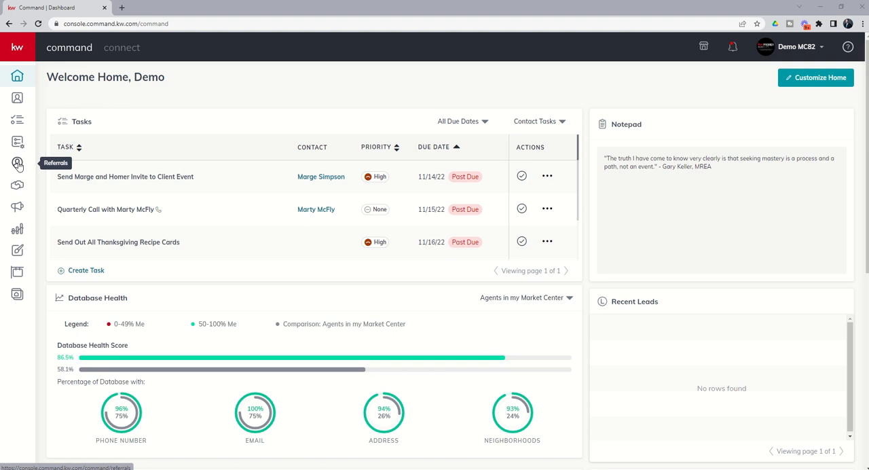
# Step: Show the Referrals overview from the left sidebar
pyautogui.click(16, 163)
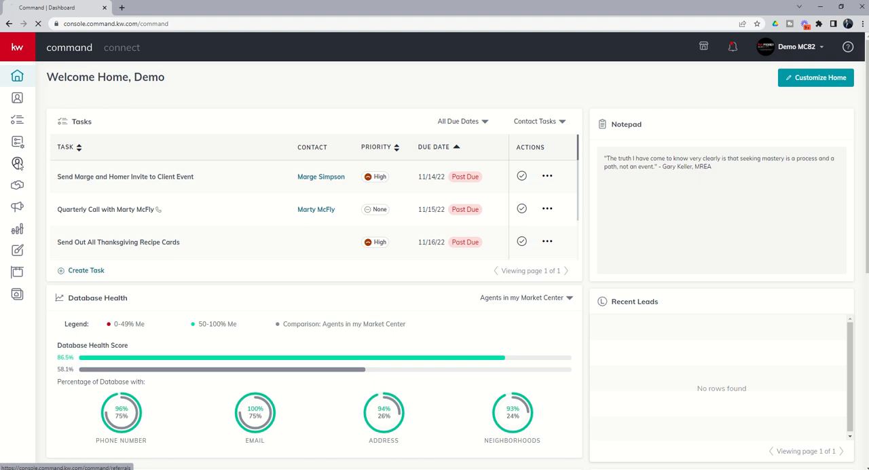
pyautogui.click(16, 163)
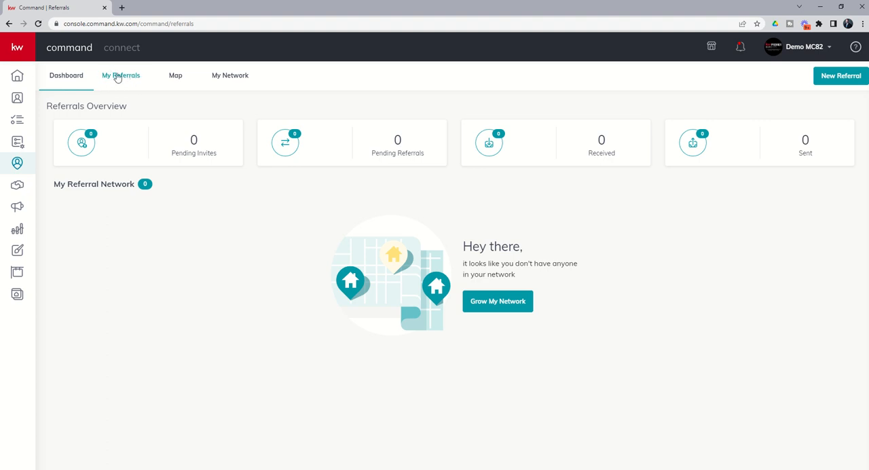
# Step: Show My Referrals and start a blank Track Referrals form
pyautogui.click(121, 75)
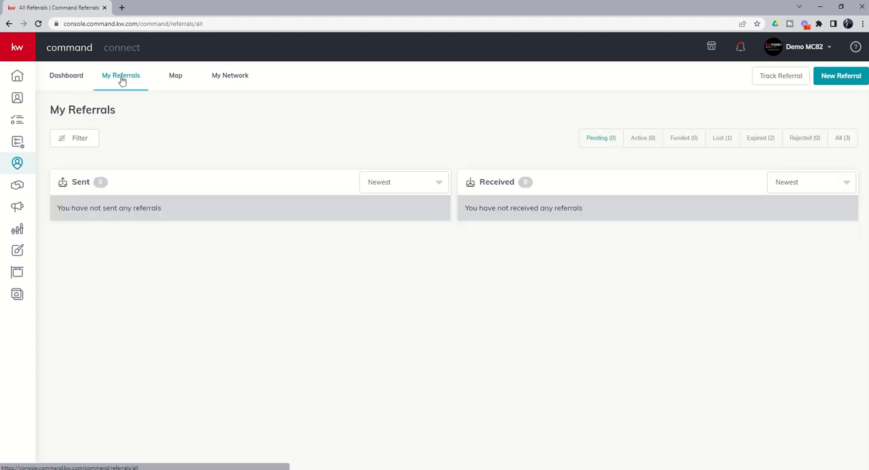
pyautogui.moveTo(176, 111)
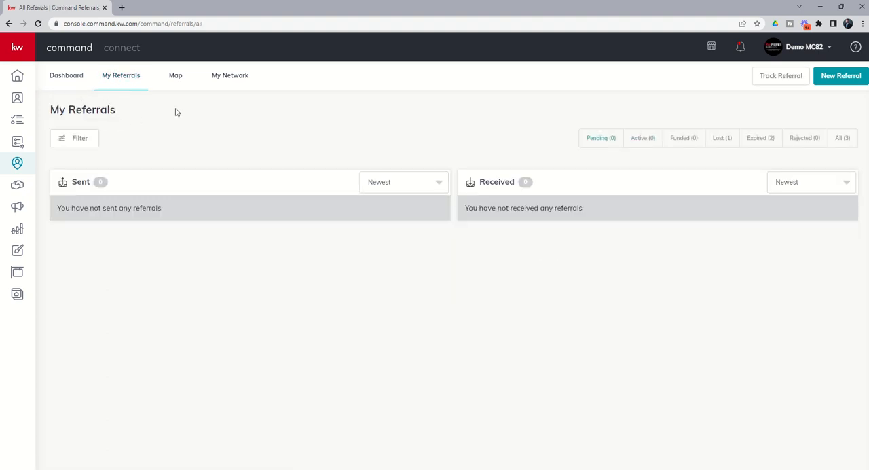
pyautogui.moveTo(722, 97)
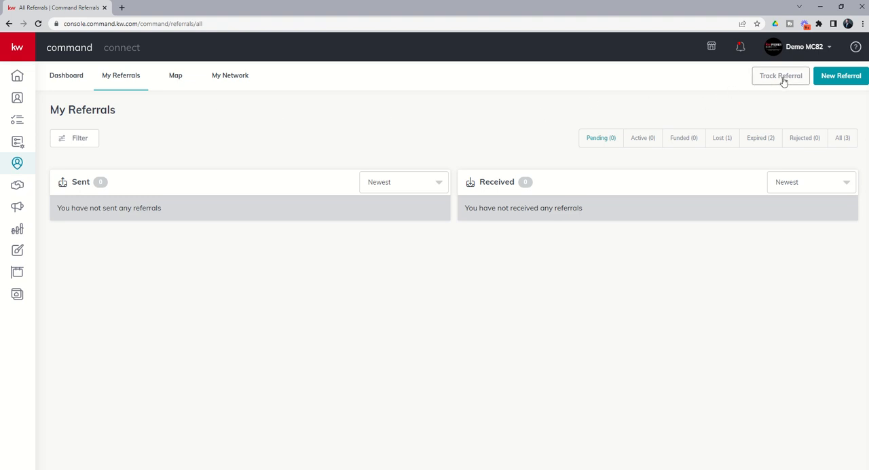
pyautogui.moveTo(780, 78)
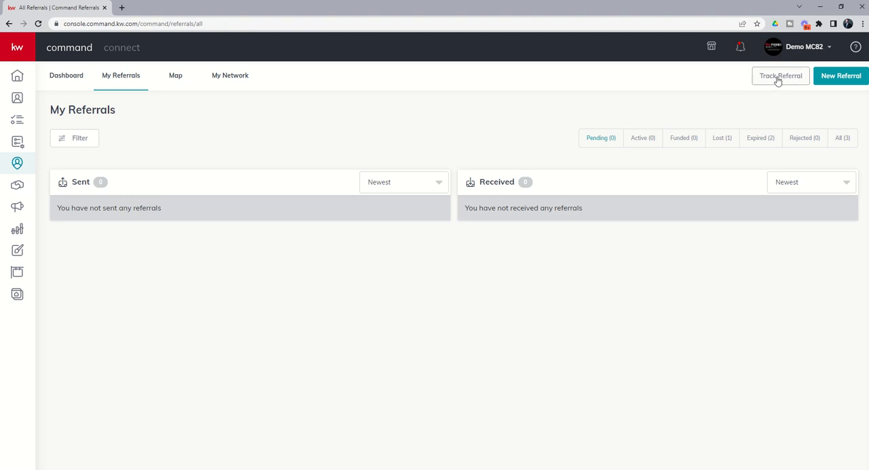
pyautogui.moveTo(841, 75)
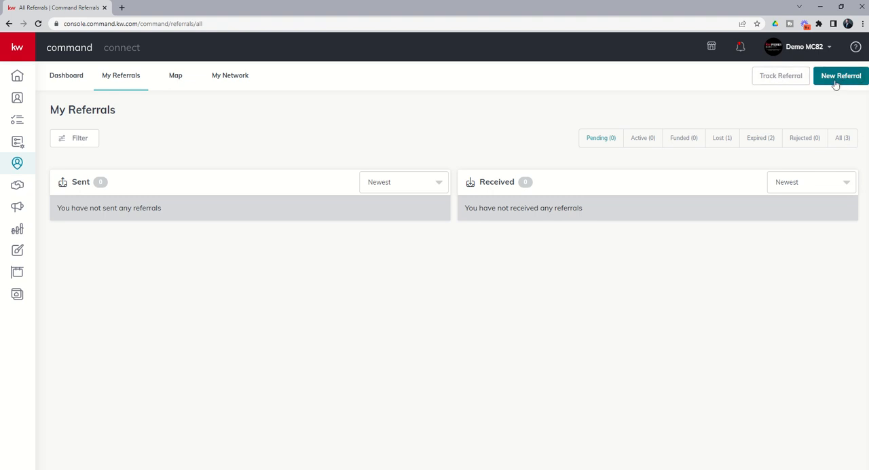
pyautogui.moveTo(781, 75)
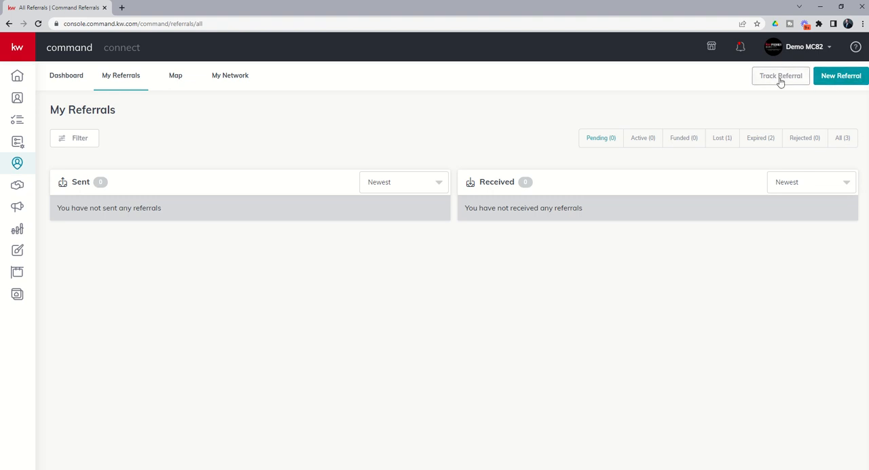
pyautogui.click(780, 75)
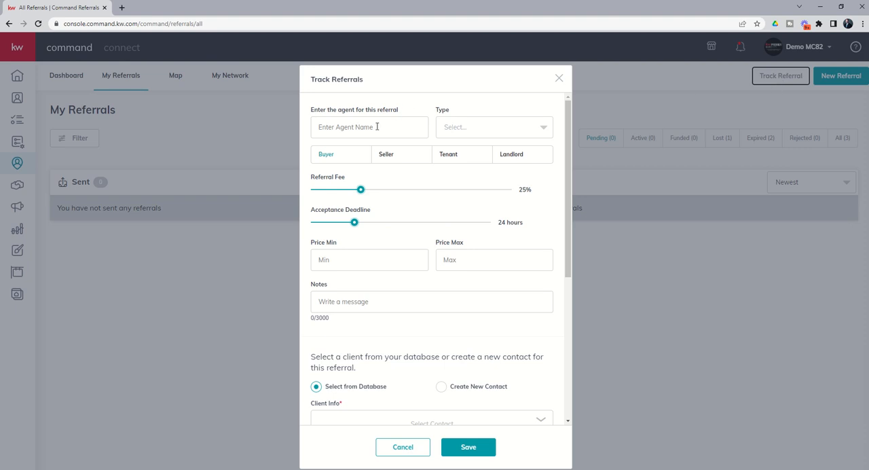
# Step: Name Homer Simpson as the referring agent and mark the referral Incoming
pyautogui.click(370, 128)
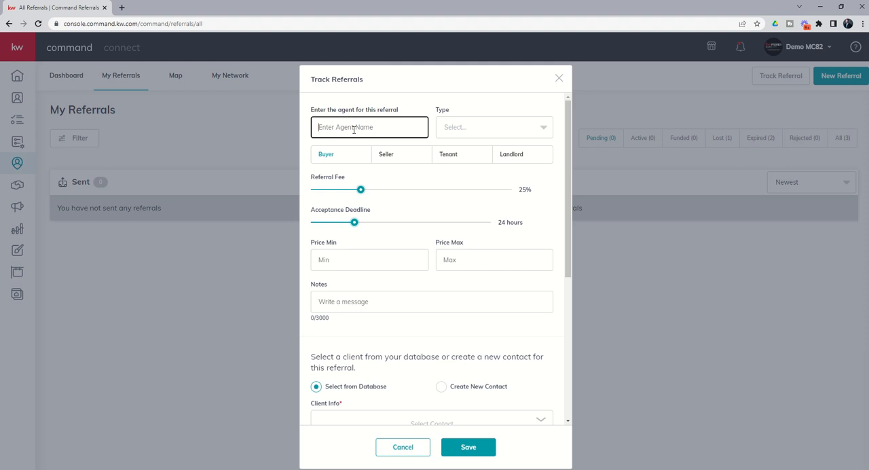
pyautogui.write('Homer Simpson')
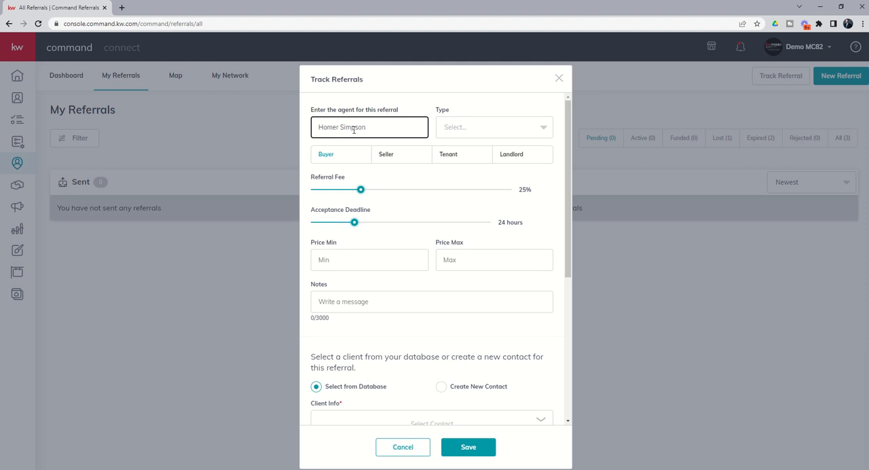
pyautogui.click(495, 128)
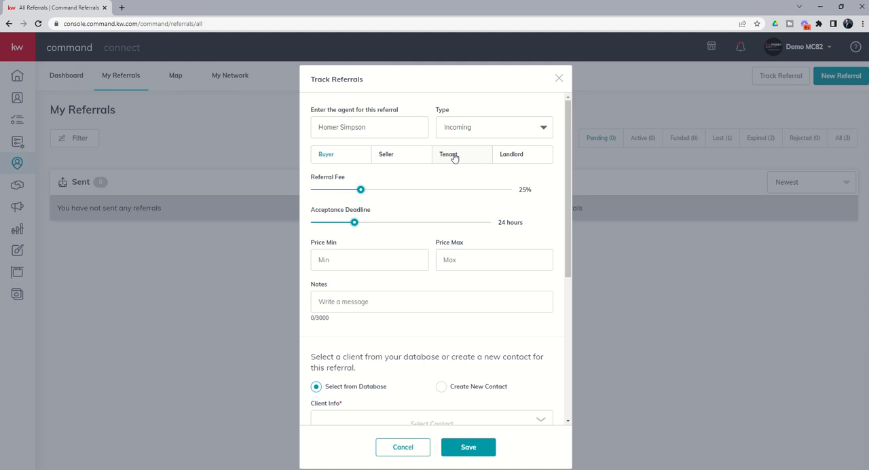
pyautogui.moveTo(339, 163)
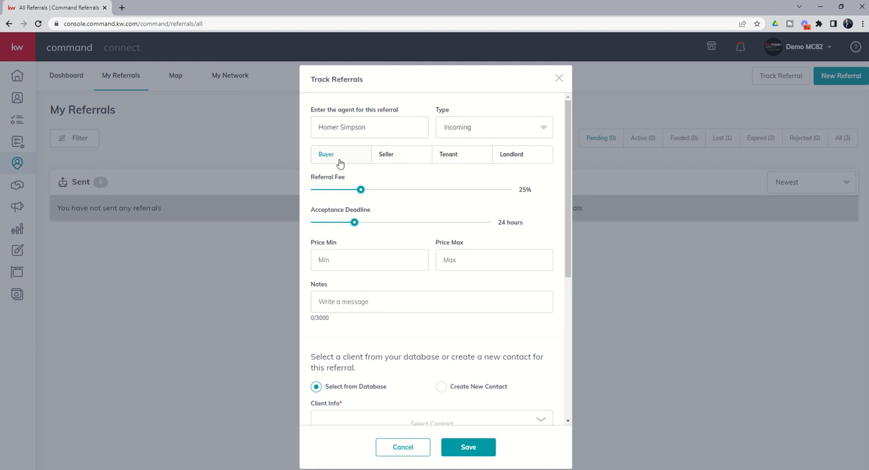
pyautogui.moveTo(361, 185)
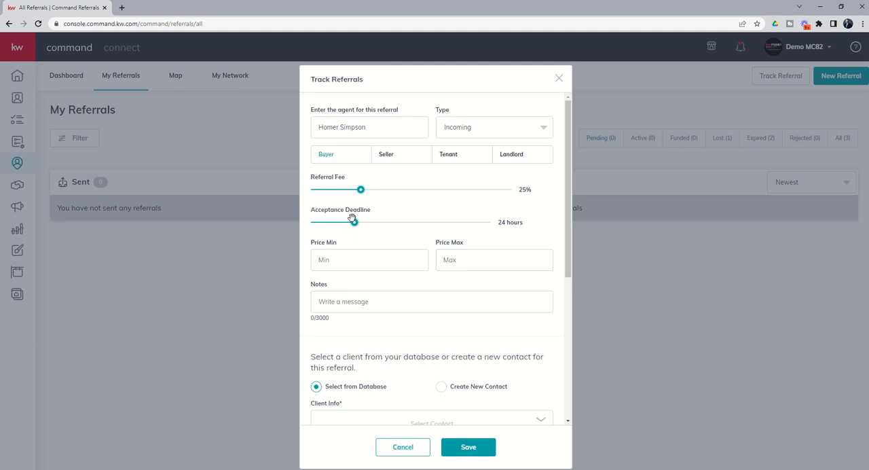
# Step: Set the price range to 300,000 minimum and 400,000 maximum
pyautogui.scroll(-3)
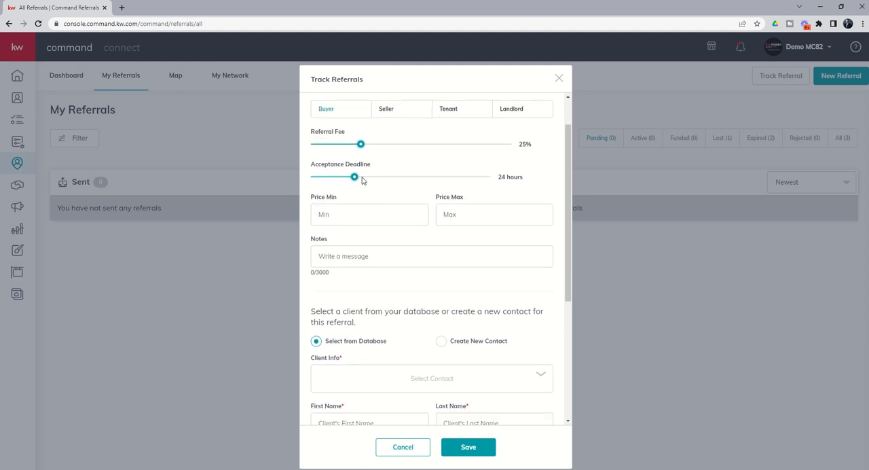
pyautogui.click(369, 215)
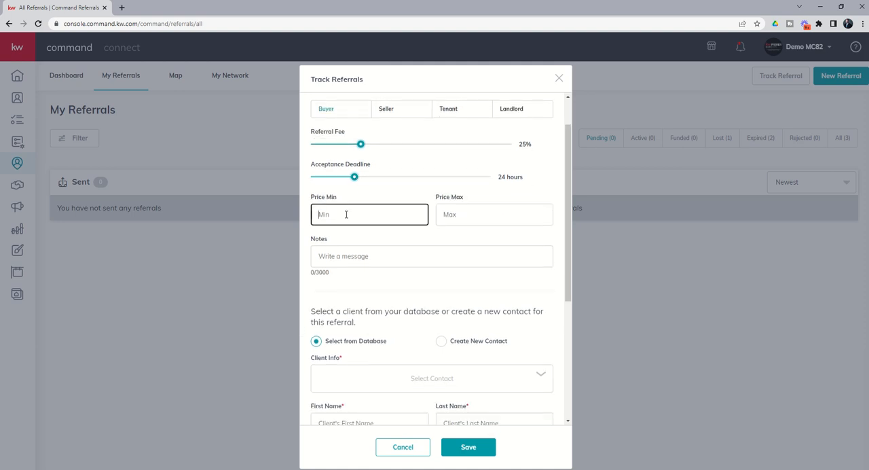
pyautogui.scroll(-3)
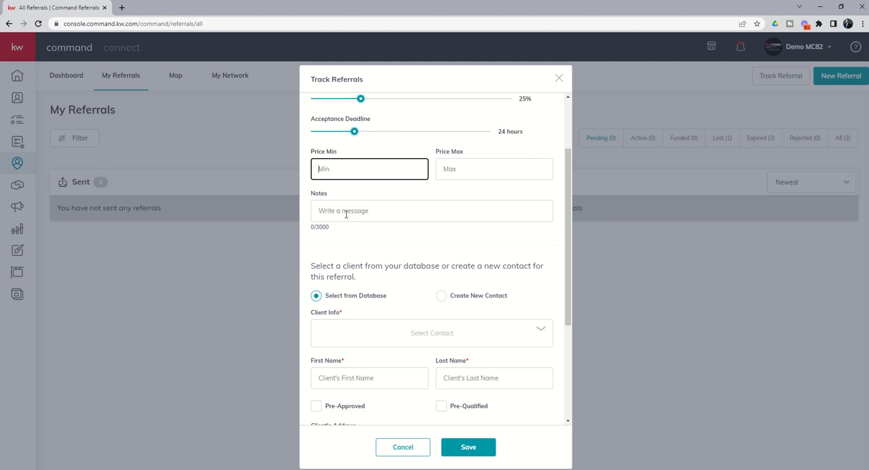
pyautogui.write('3000')
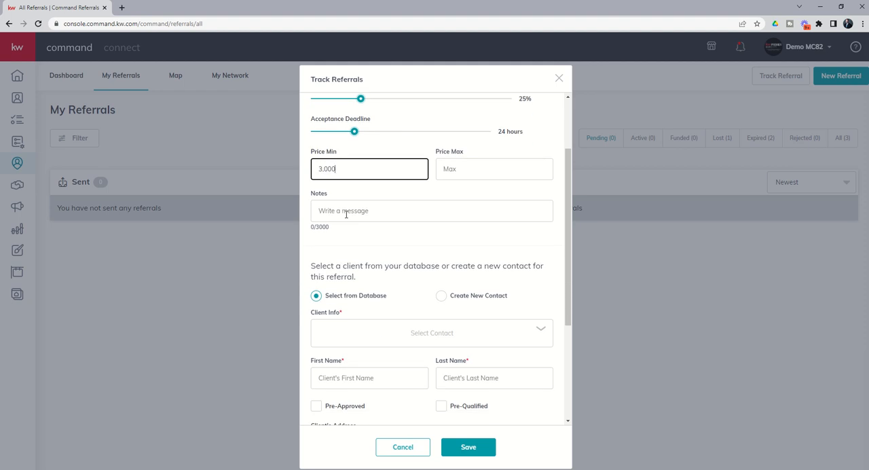
pyautogui.click(494, 168)
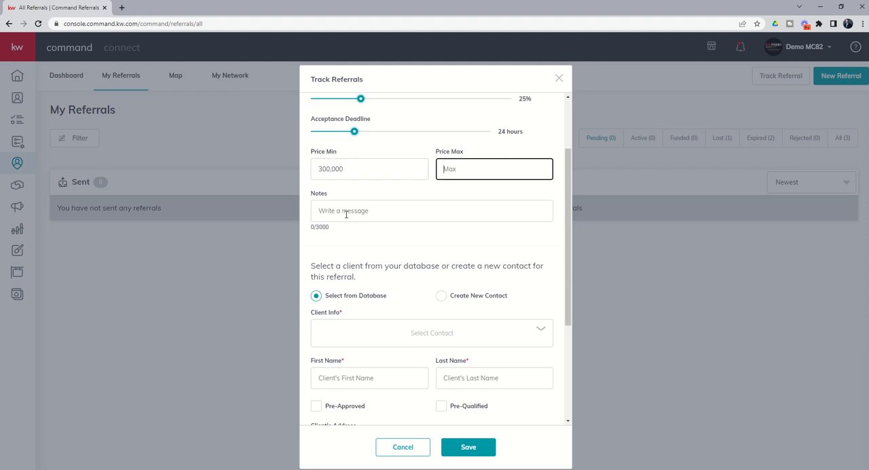
pyautogui.write('400,000')
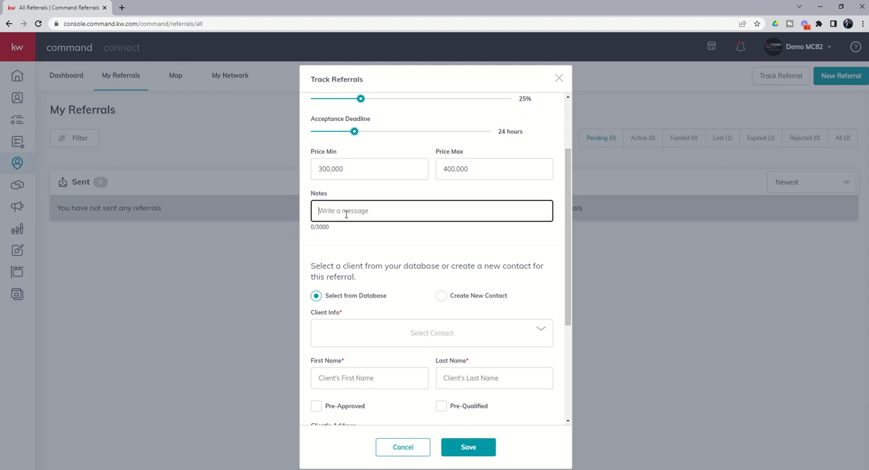
# Step: Add the note about needing a garage for the Delorean
pyautogui.write('Needs a garage for the D')
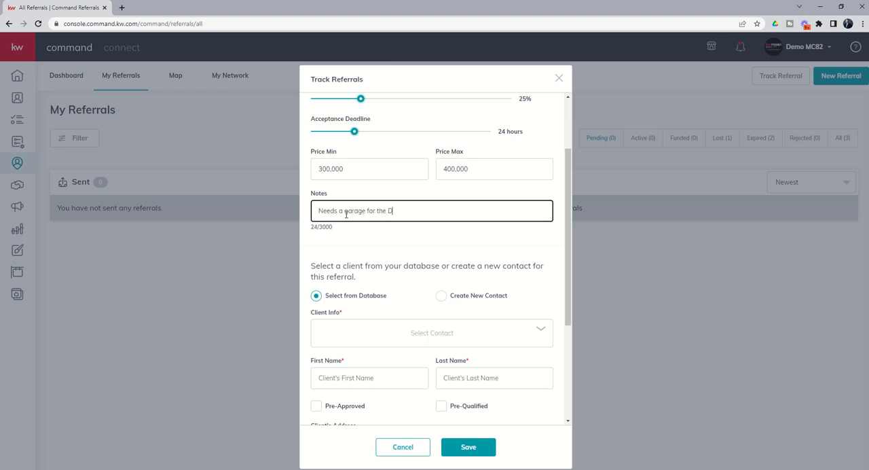
pyautogui.write('elorean.')
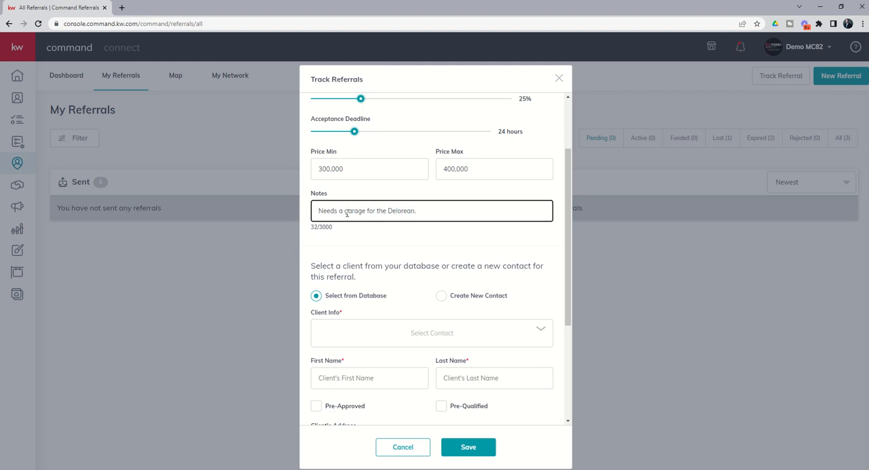
pyautogui.scroll(-3)
pyautogui.write('mar')
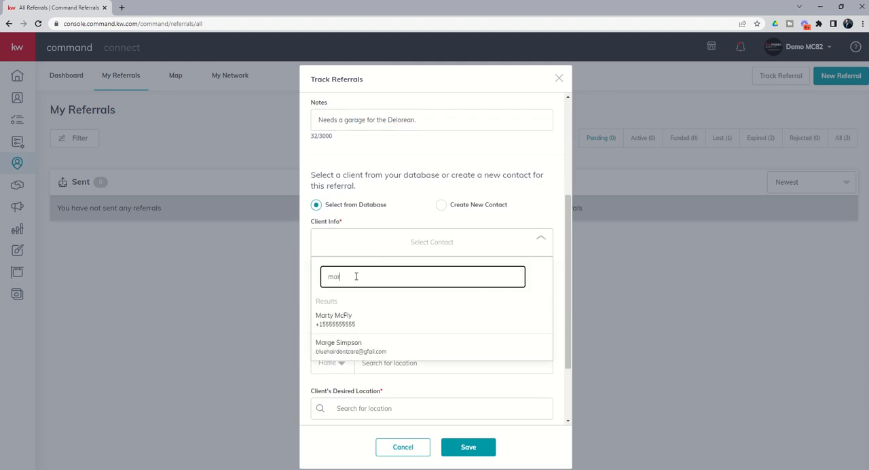
# Step: Pick Marty McFly from the database as the referral's client, auto-filling name and address
pyautogui.click(334, 319)
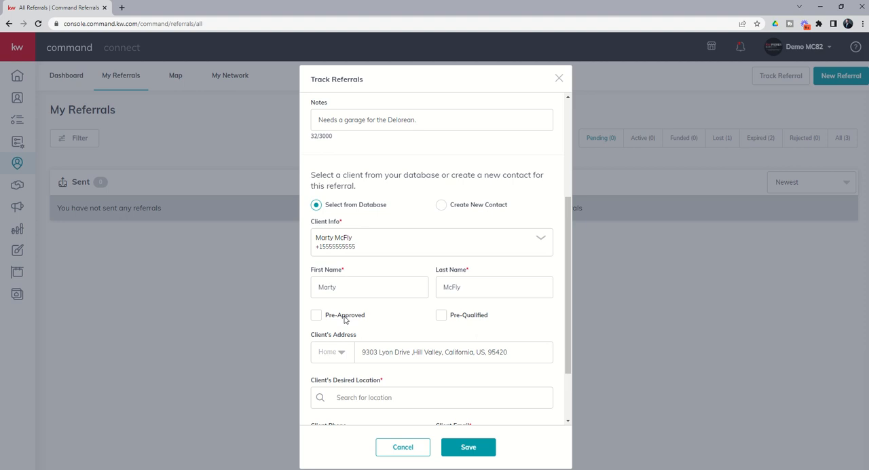
pyautogui.moveTo(398, 212)
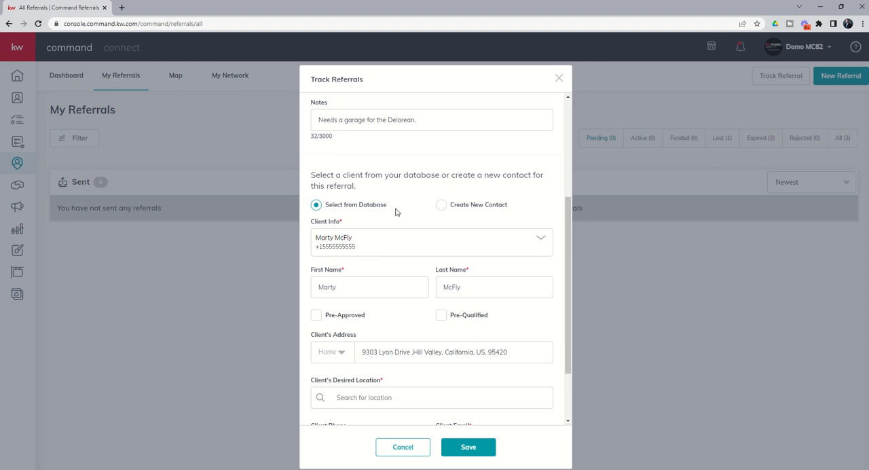
pyautogui.moveTo(395, 212)
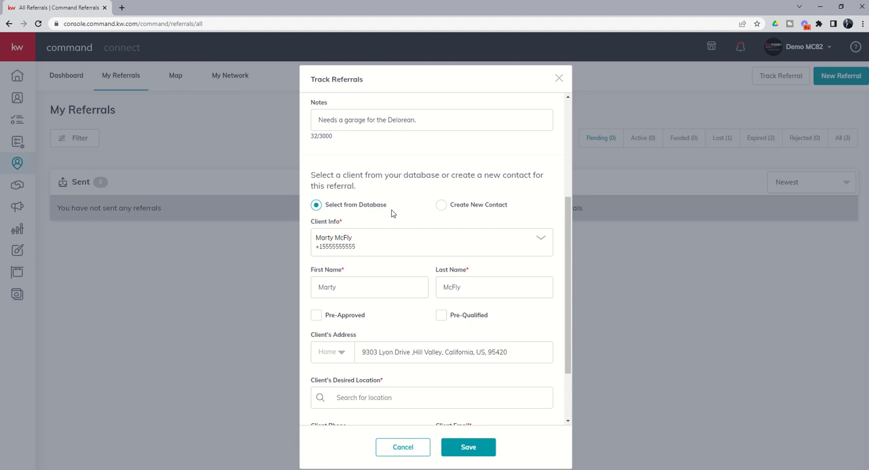
pyautogui.moveTo(378, 235)
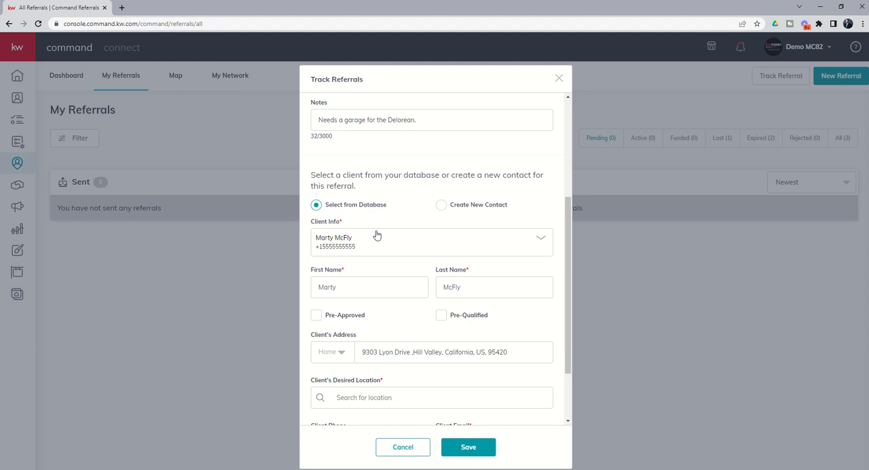
pyautogui.scroll(-3)
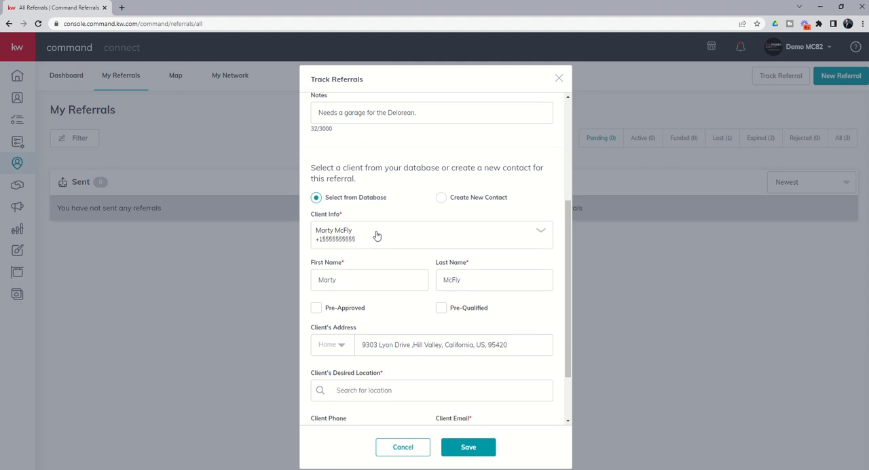
# Step: Set desired location to Katy, TX, USA, clear the client phone, and save the referral
pyautogui.scroll(-3)
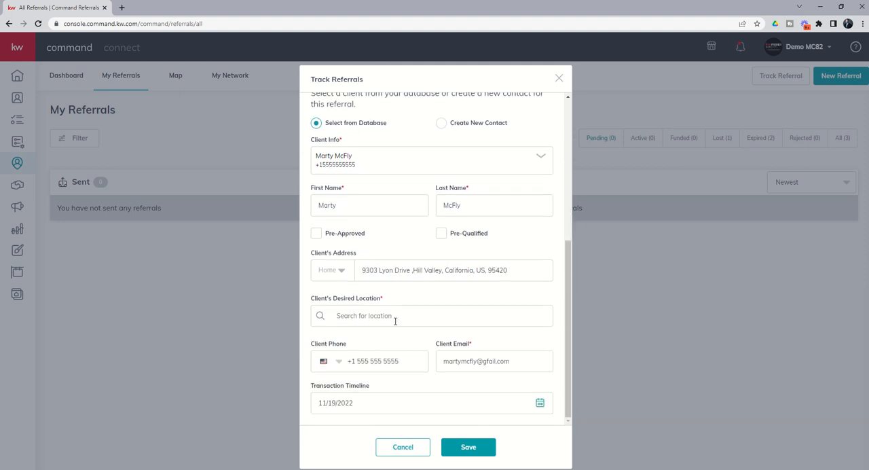
pyautogui.write('Katy, T')
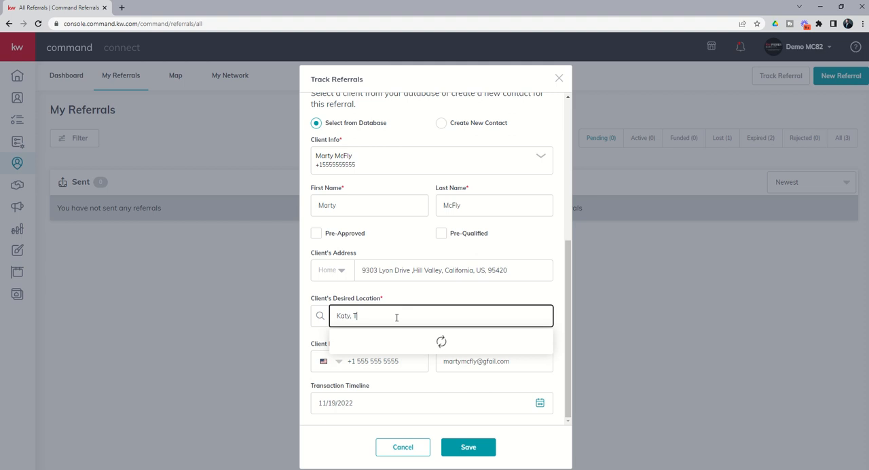
pyautogui.click(440, 329)
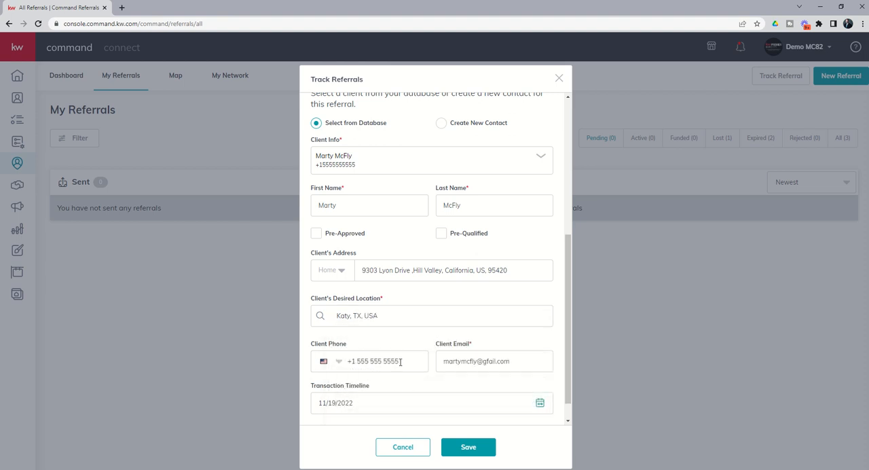
pyautogui.click(387, 361)
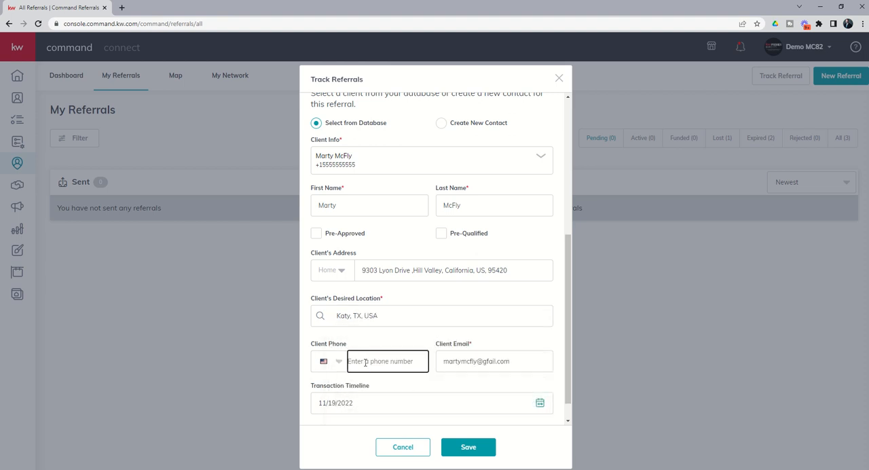
pyautogui.scroll(-3)
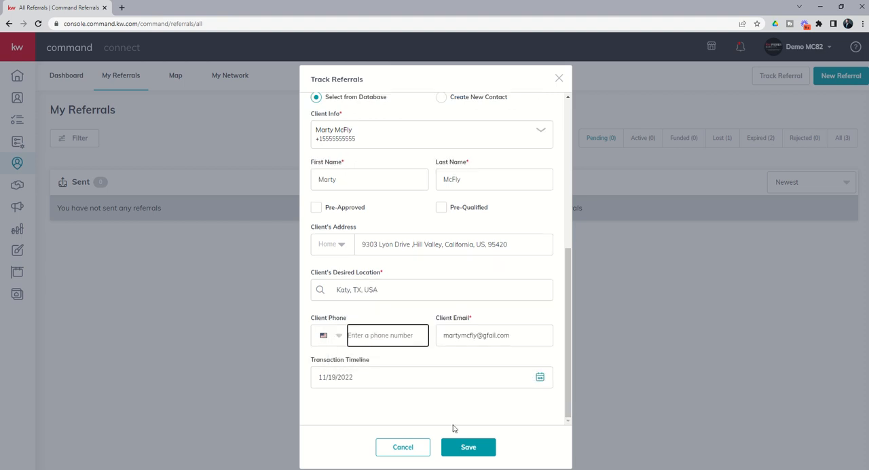
pyautogui.click(469, 447)
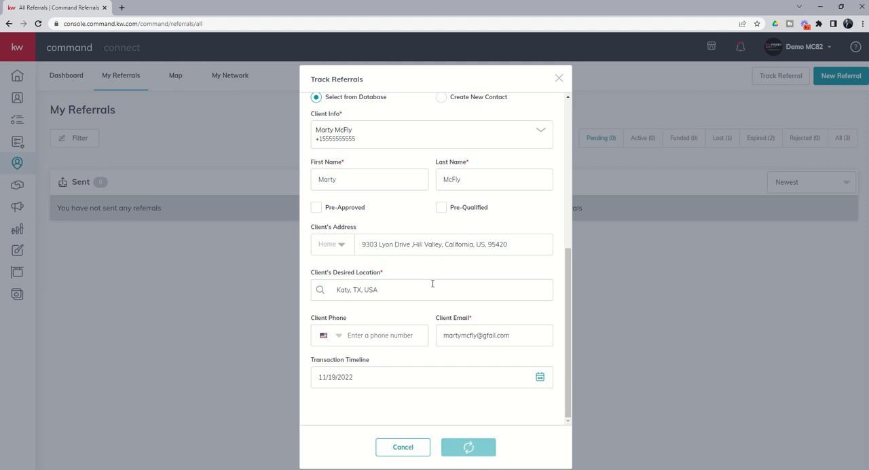
# Step: Confirm the referral as tracked and return to My Referrals
pyautogui.click(467, 447)
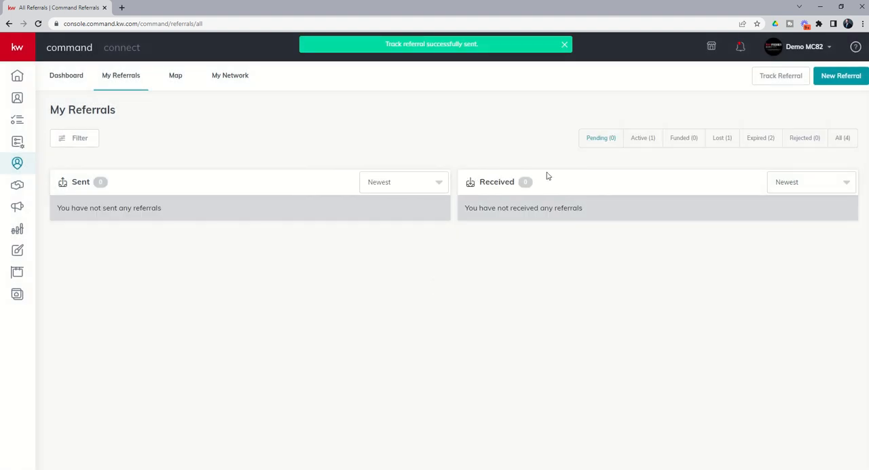
pyautogui.moveTo(601, 139)
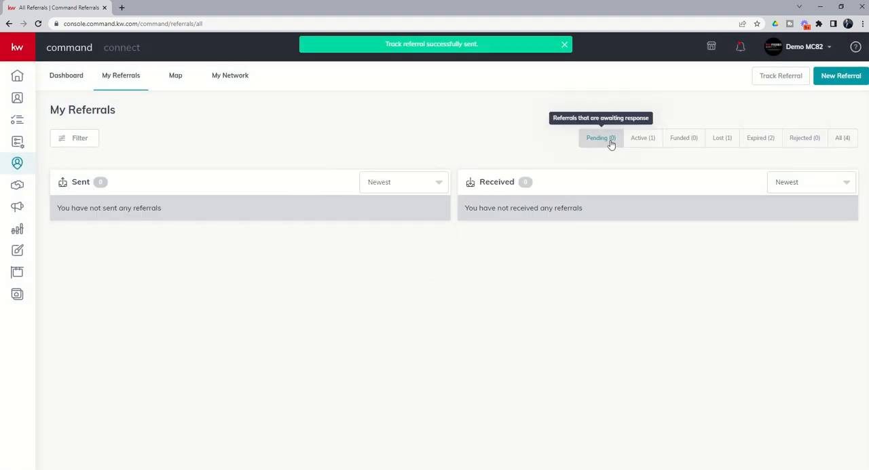
pyautogui.moveTo(683, 139)
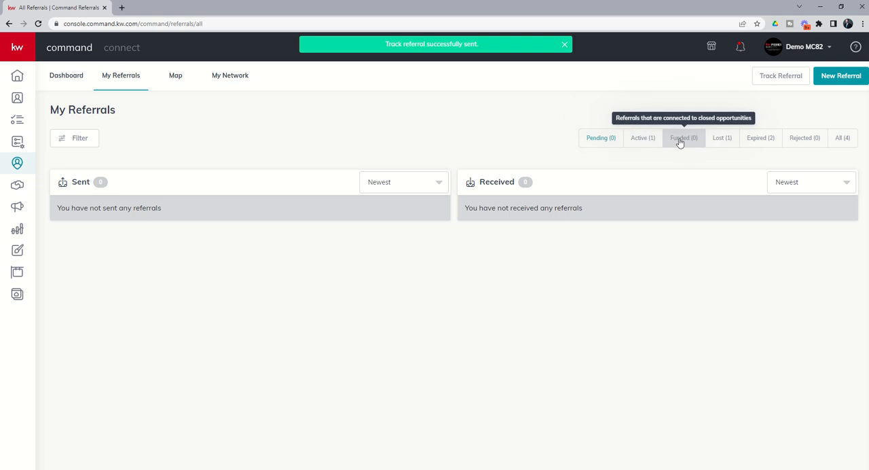
pyautogui.moveTo(805, 138)
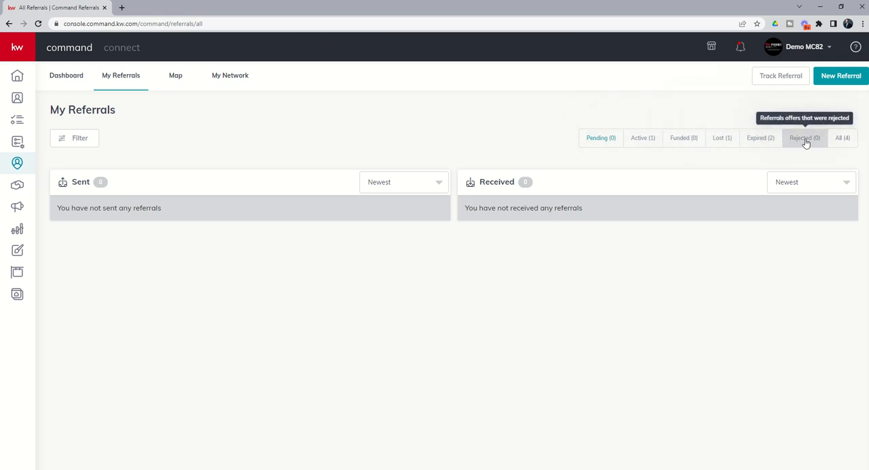
pyautogui.moveTo(643, 139)
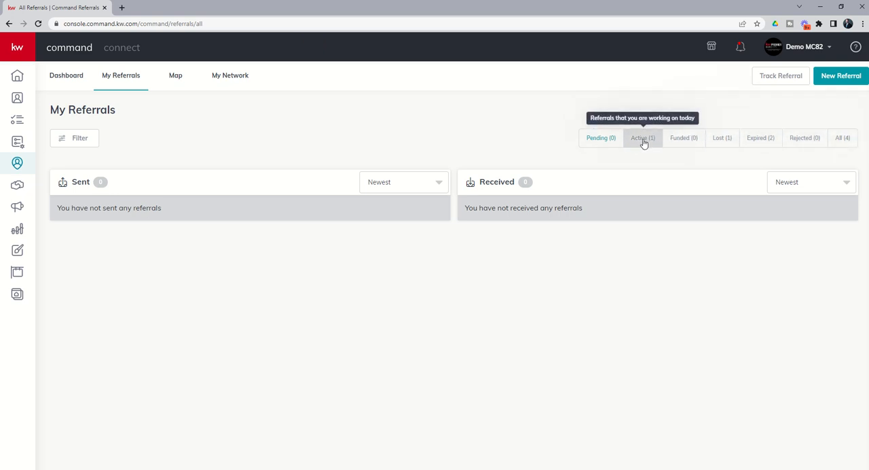
# Step: Filter to Active referrals to see the received Katy, TX buyer referral
pyautogui.click(642, 139)
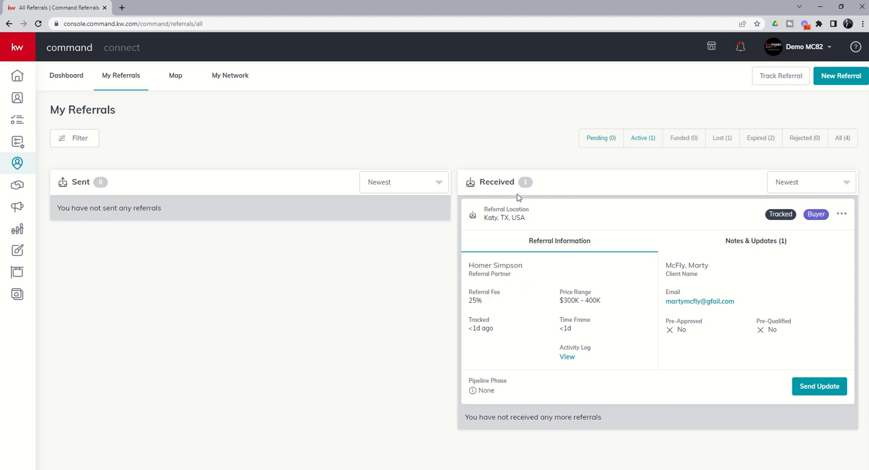
pyautogui.moveTo(556, 329)
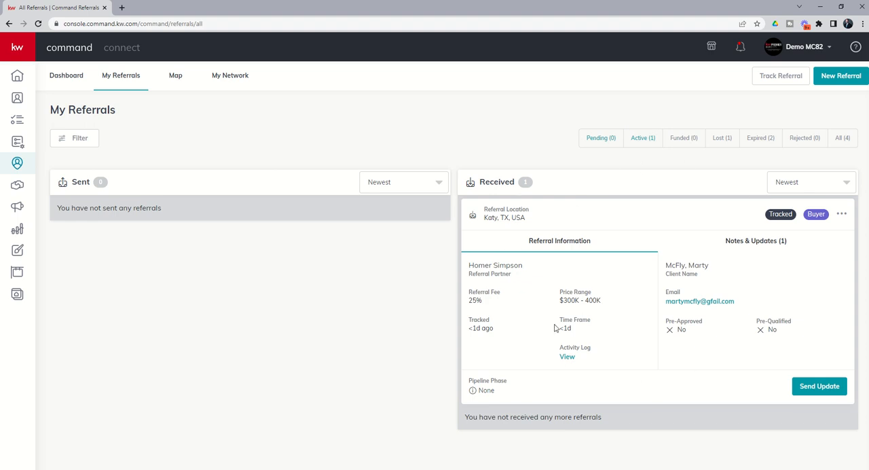
pyautogui.moveTo(555, 223)
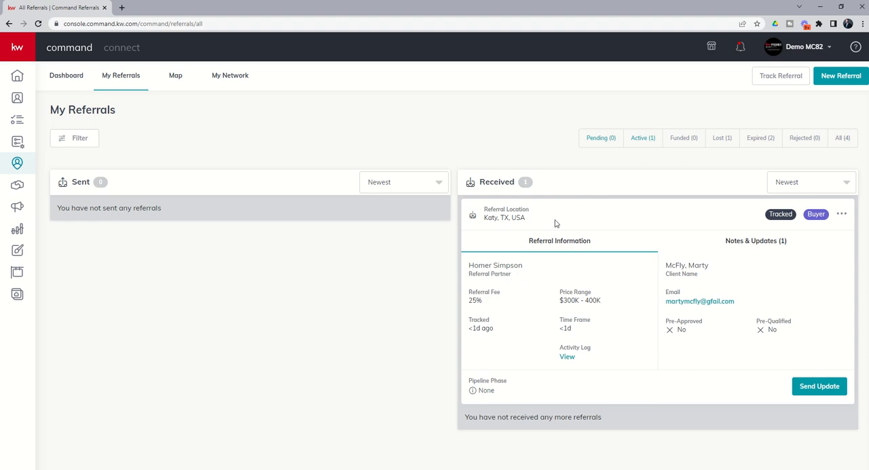
pyautogui.moveTo(490, 275)
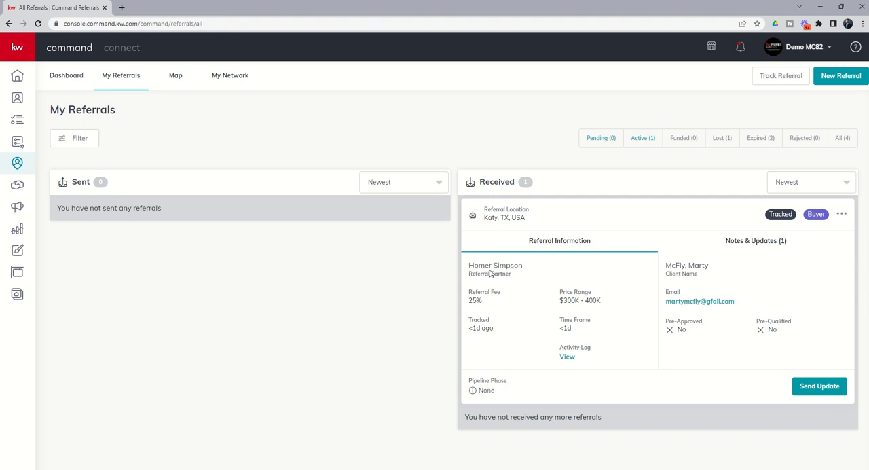
pyautogui.moveTo(695, 297)
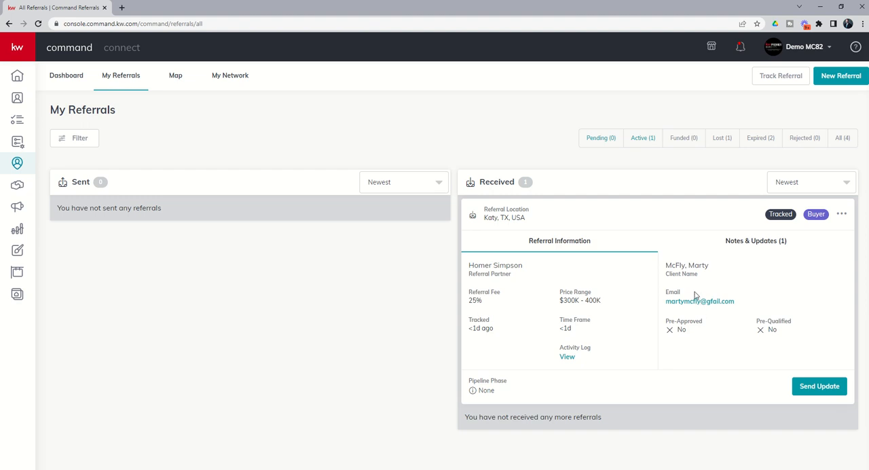
pyautogui.moveTo(516, 277)
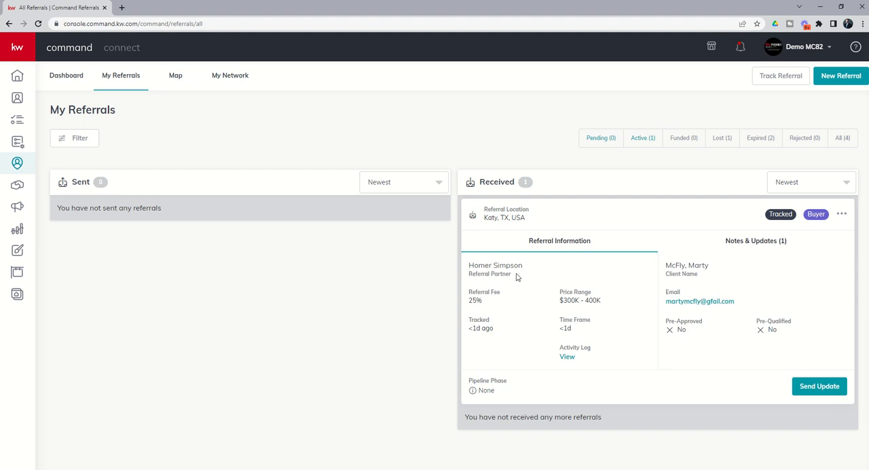
pyautogui.moveTo(533, 339)
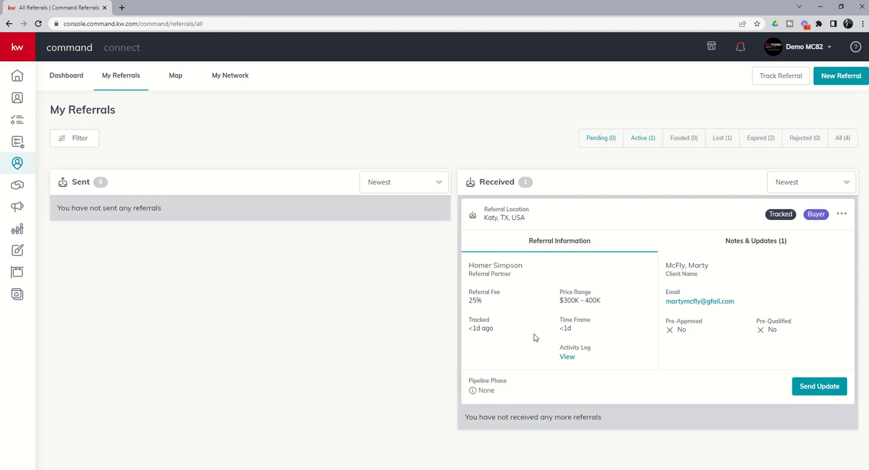
pyautogui.moveTo(551, 353)
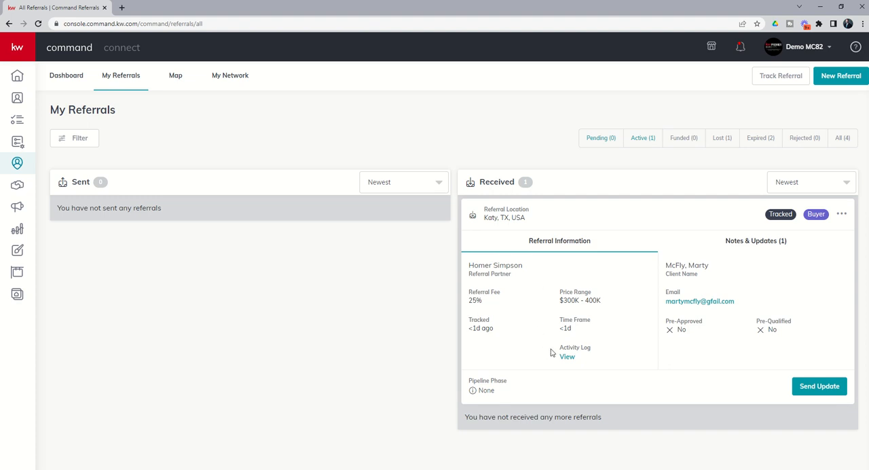
pyautogui.moveTo(568, 283)
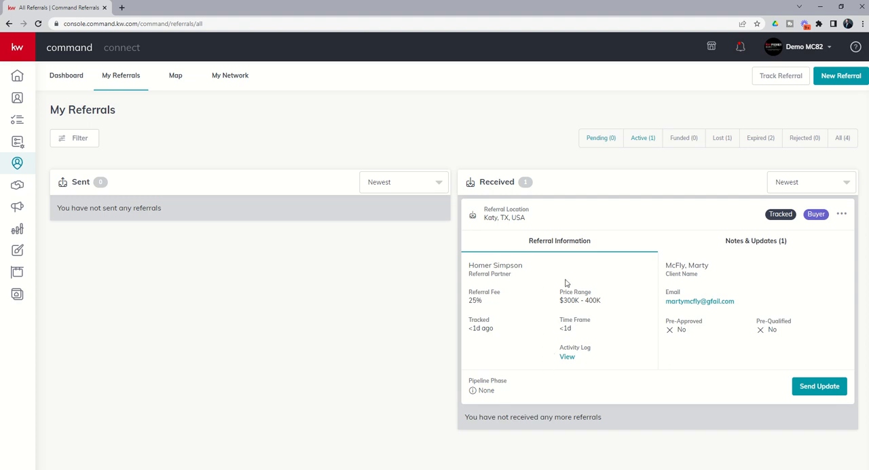
pyautogui.moveTo(534, 283)
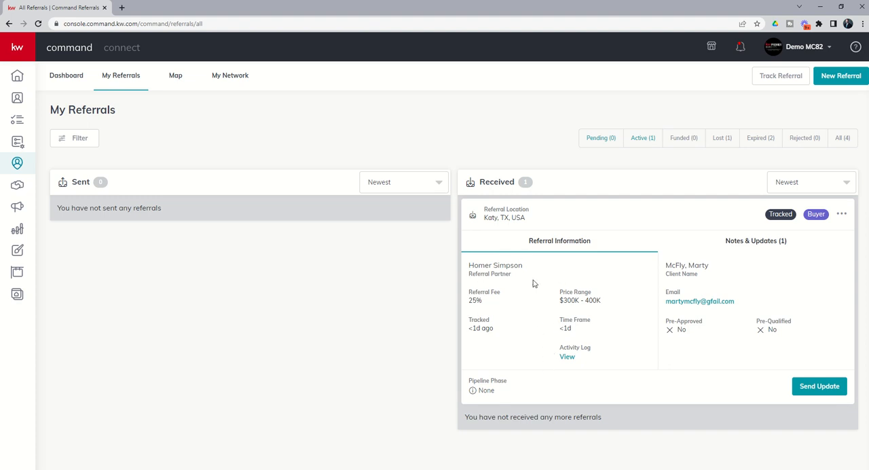
pyautogui.moveTo(488, 304)
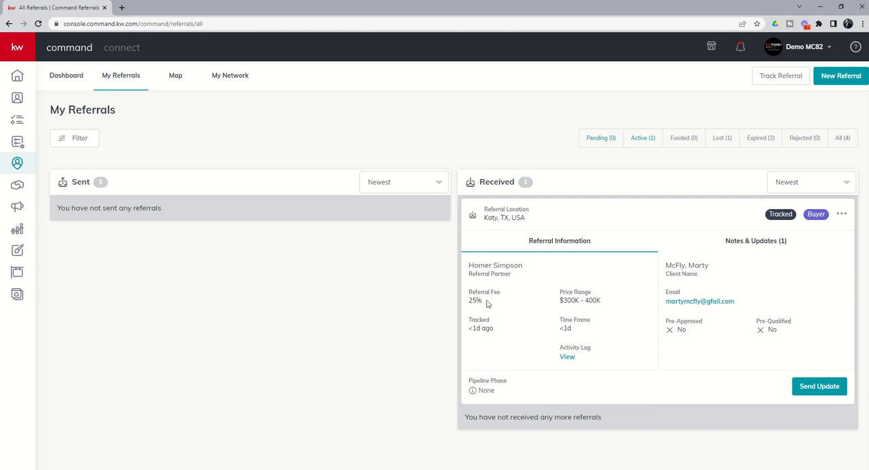
pyautogui.moveTo(734, 237)
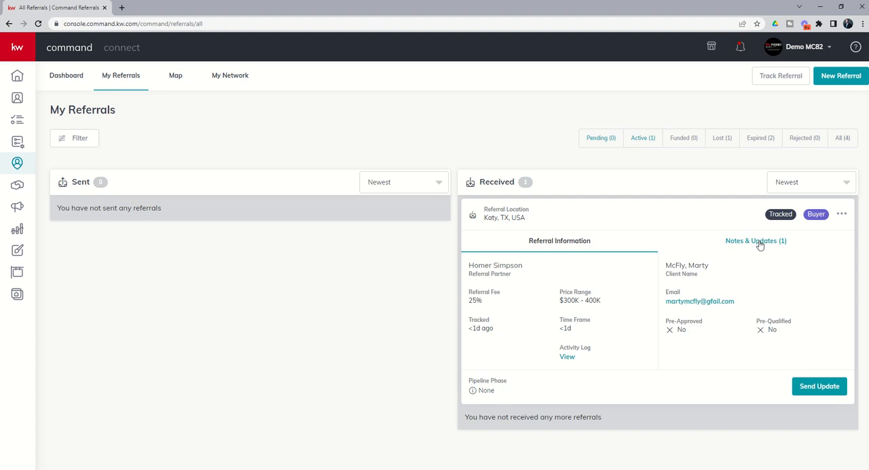
# Step: Send the update 'Testing update. 1.2.3.' on the Katy referral
pyautogui.click(819, 386)
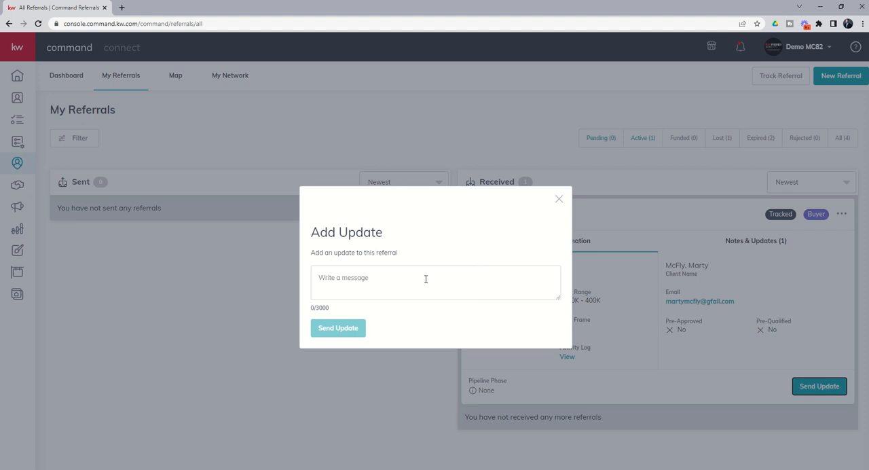
pyautogui.write('Testing update.')
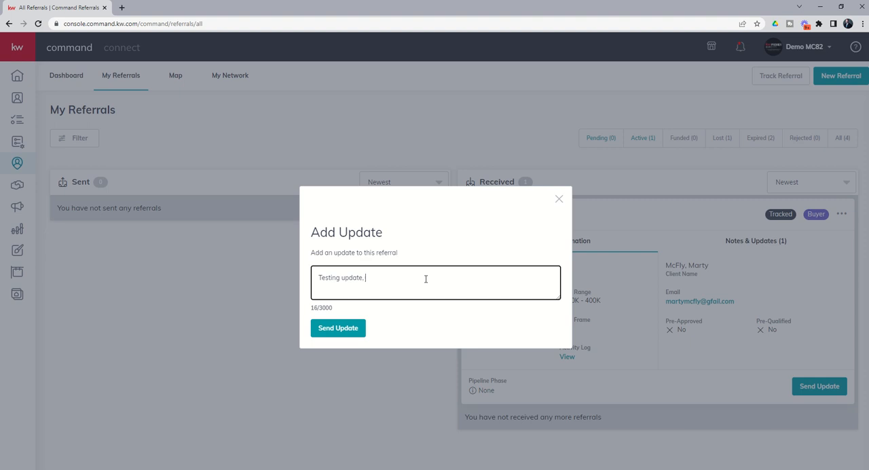
pyautogui.write('1.2.3.')
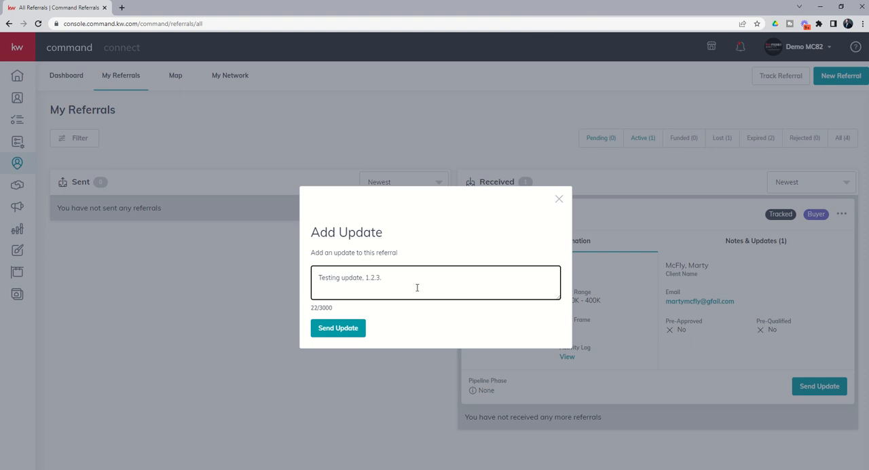
pyautogui.click(337, 329)
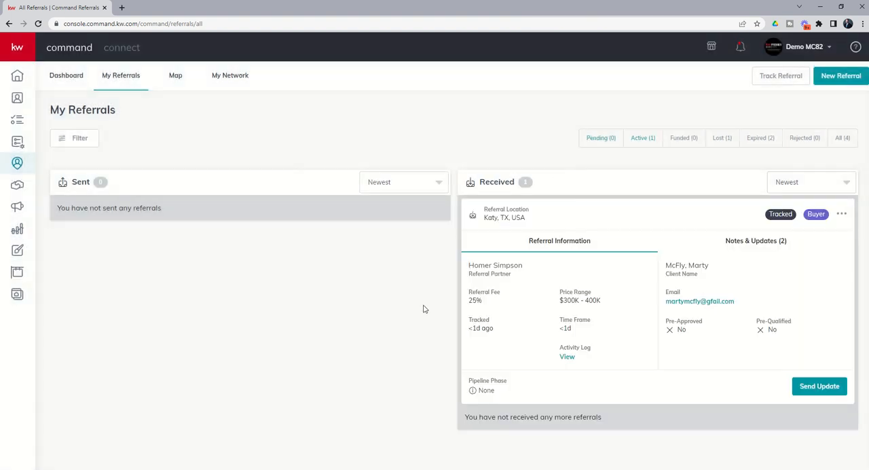
pyautogui.moveTo(646, 228)
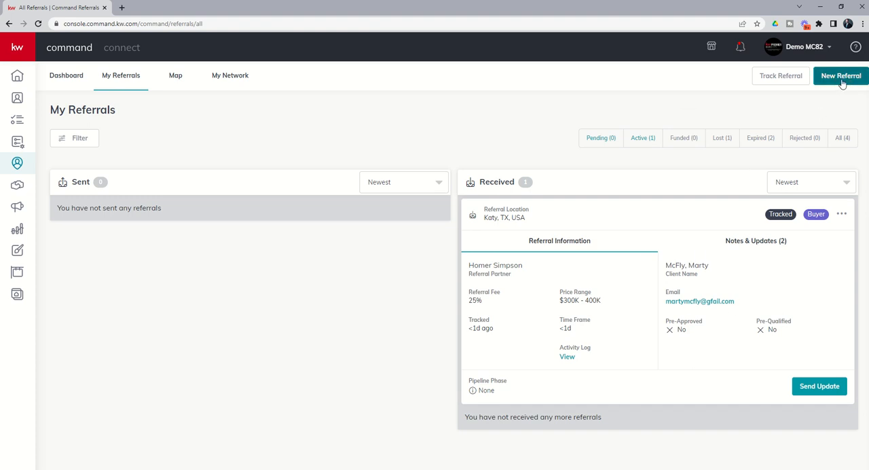
pyautogui.moveTo(744, 241)
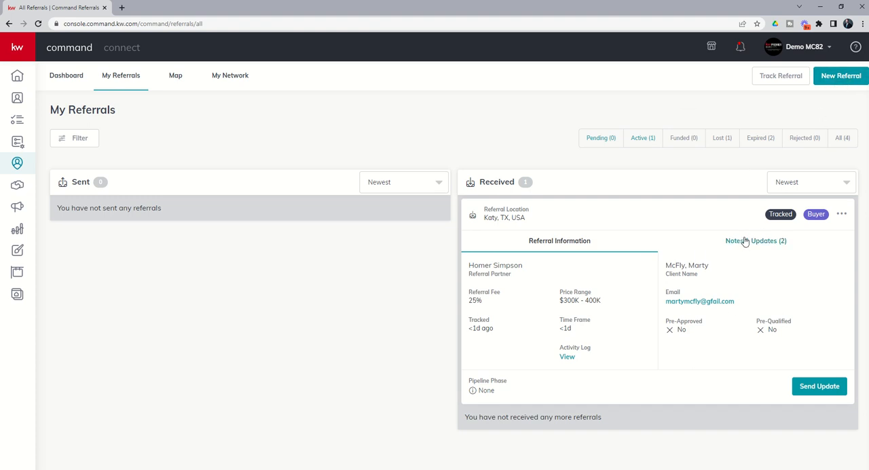
pyautogui.moveTo(723, 249)
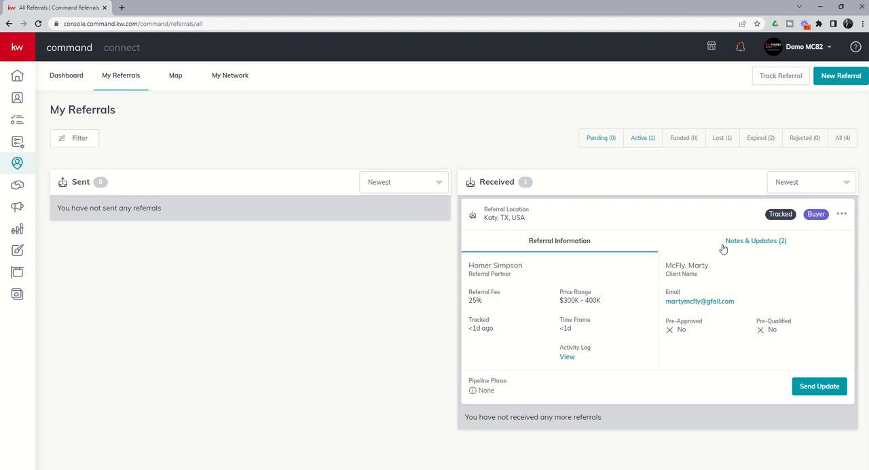
pyautogui.moveTo(761, 249)
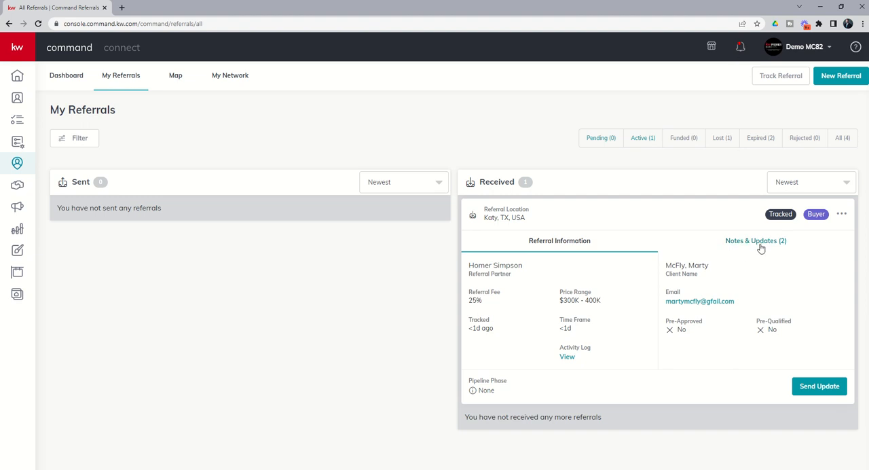
# Step: View the Katy referral's Notes & Updates list
pyautogui.click(755, 240)
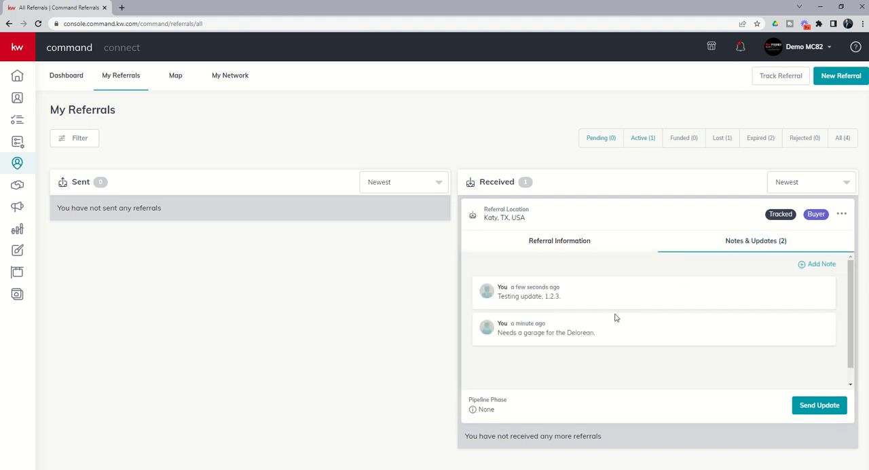
pyautogui.moveTo(663, 356)
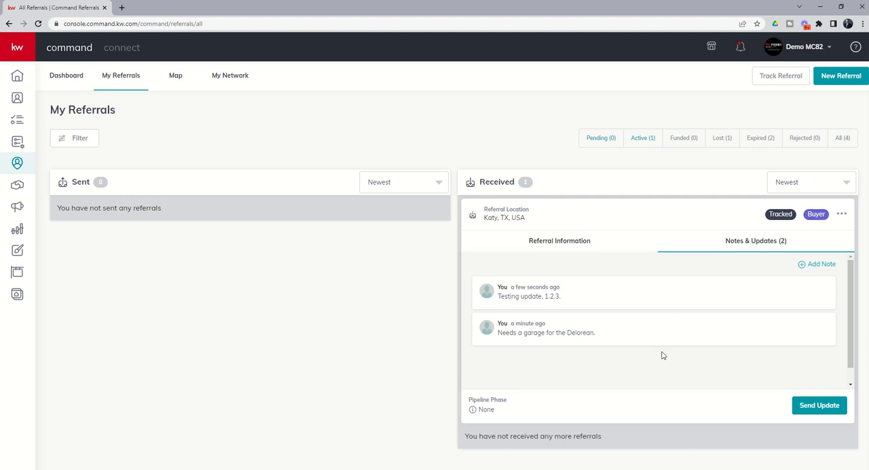
pyautogui.moveTo(799, 266)
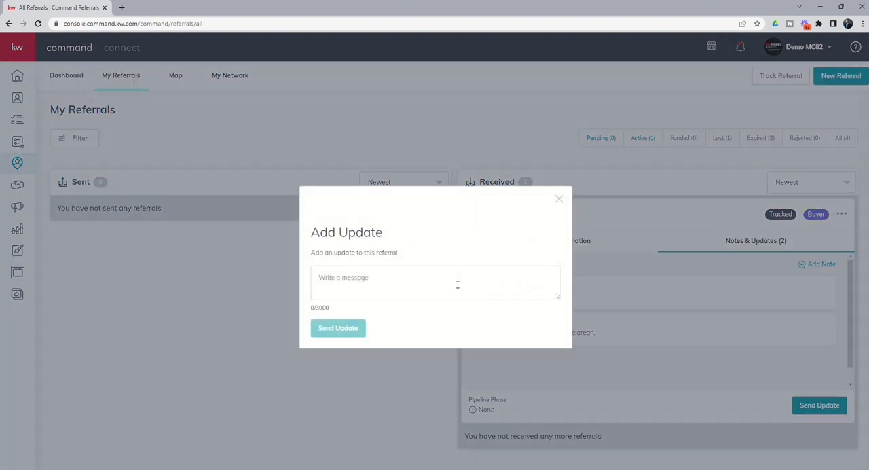
# Step: Send the update 'Property now under contract, 10 day option, closing in 45 days'
pyautogui.click(435, 283)
pyautogui.write('Property now under contract, 10 day option')
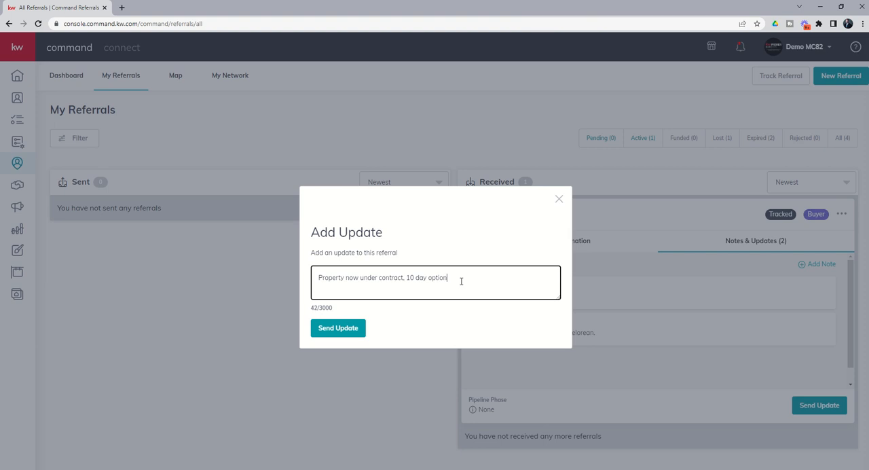
pyautogui.write(', closing in 4')
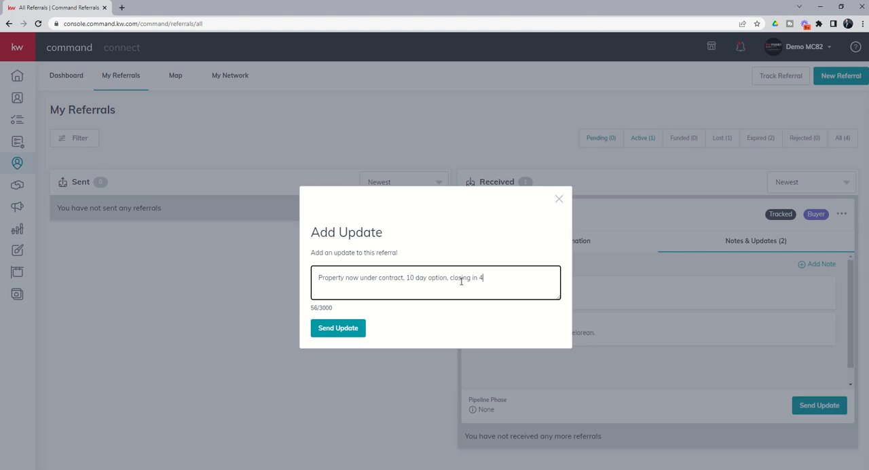
pyautogui.write('5 days.')
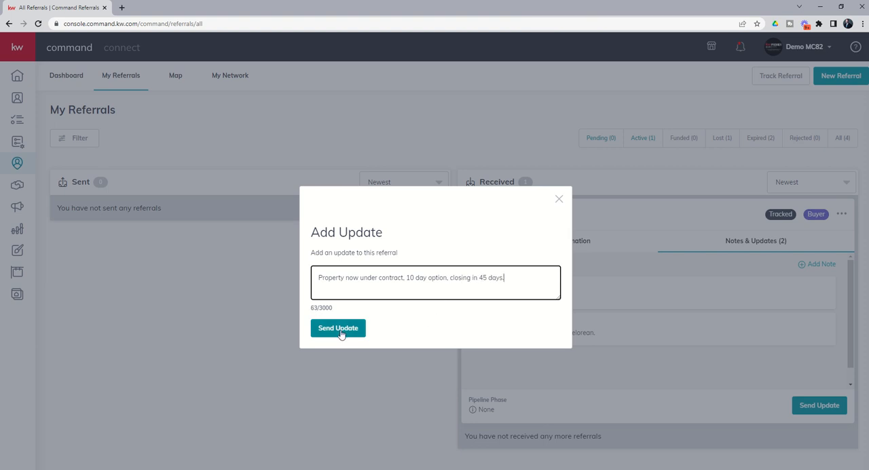
pyautogui.click(337, 329)
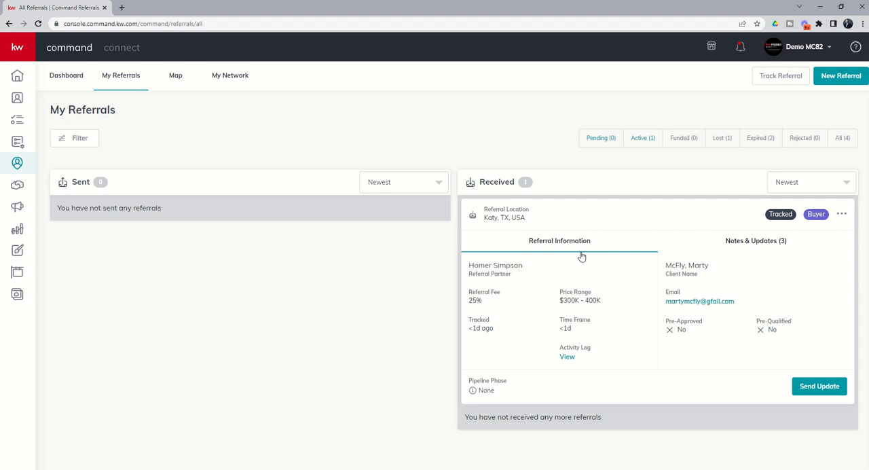
pyautogui.moveTo(638, 356)
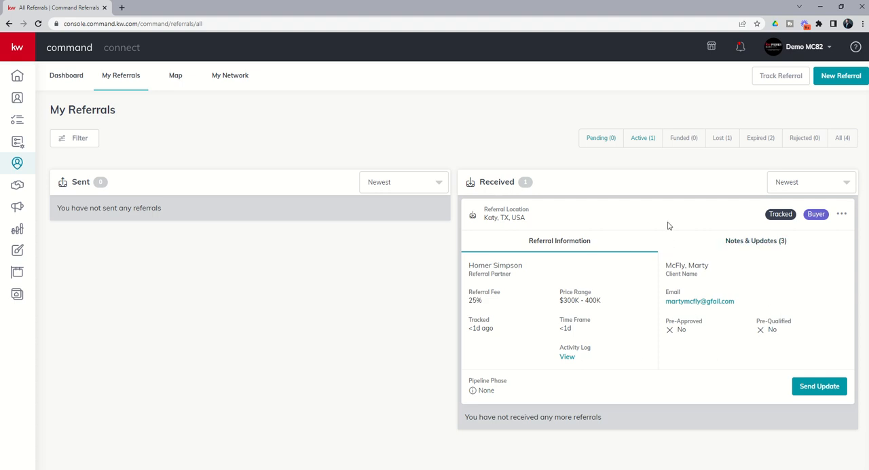
pyautogui.moveTo(722, 142)
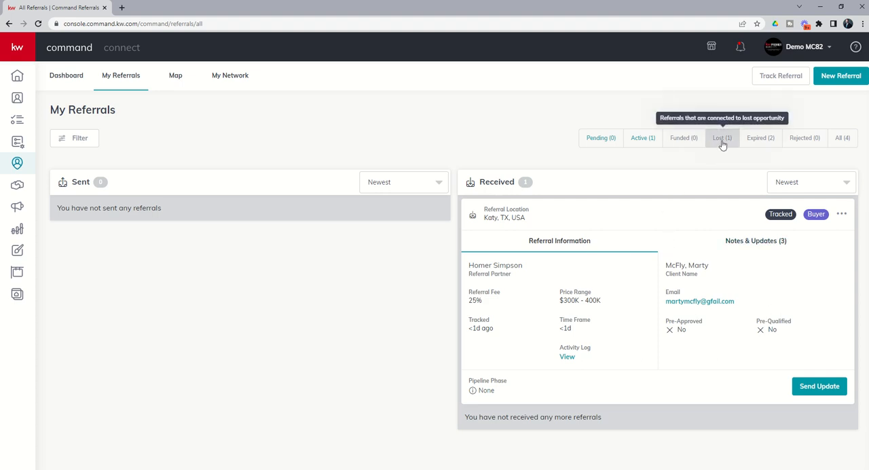
pyautogui.moveTo(570, 233)
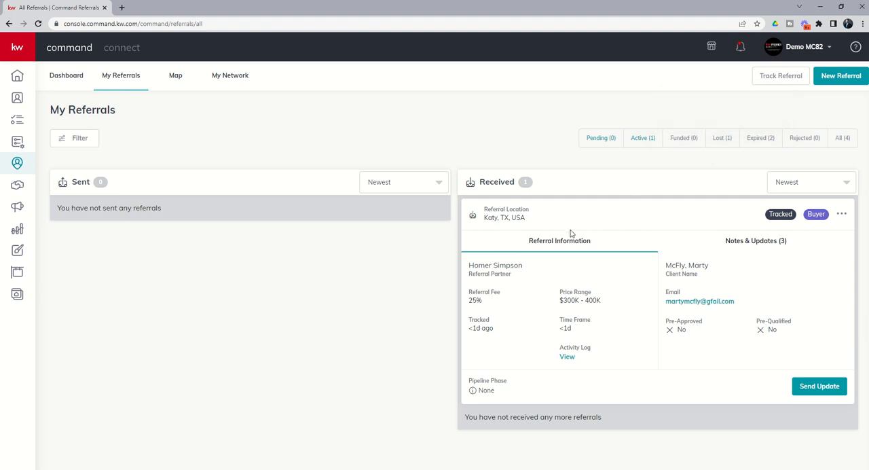
pyautogui.moveTo(733, 223)
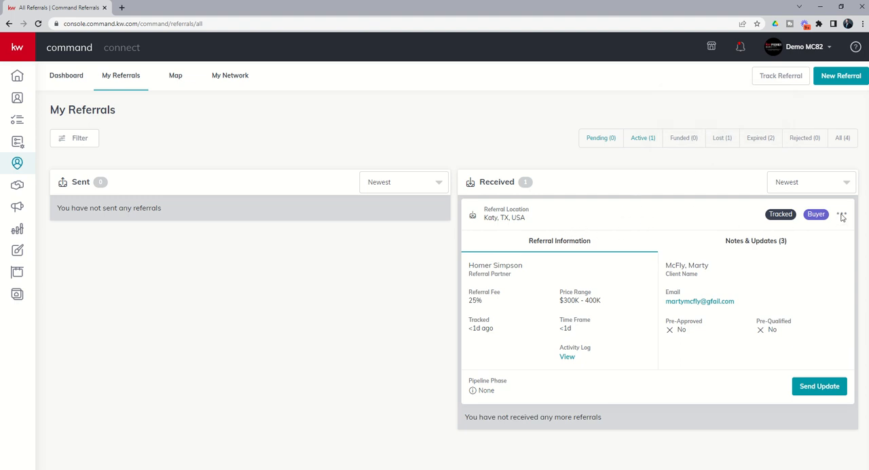
pyautogui.click(843, 215)
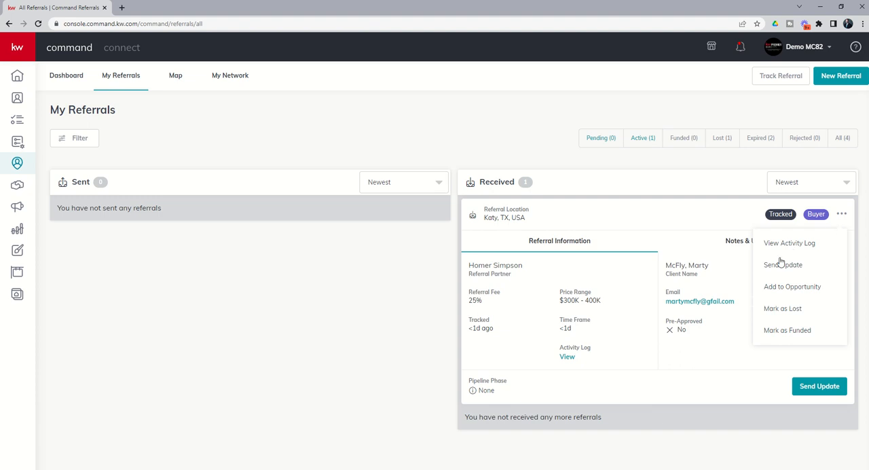
pyautogui.moveTo(793, 311)
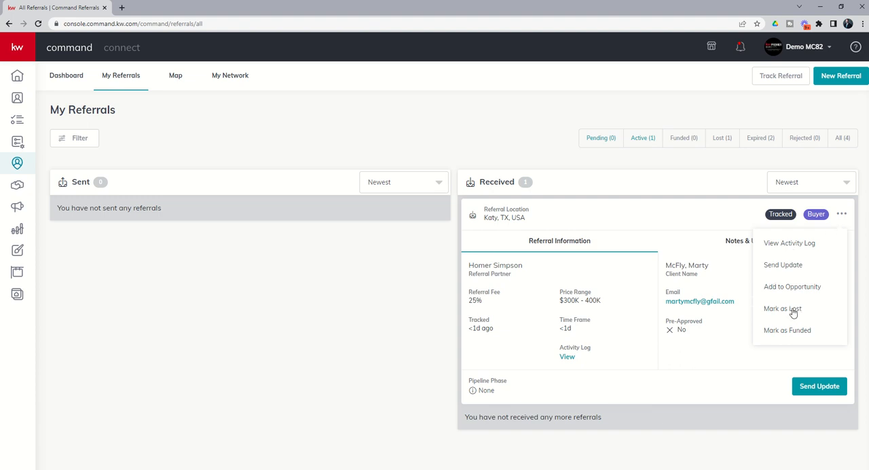
pyautogui.moveTo(792, 313)
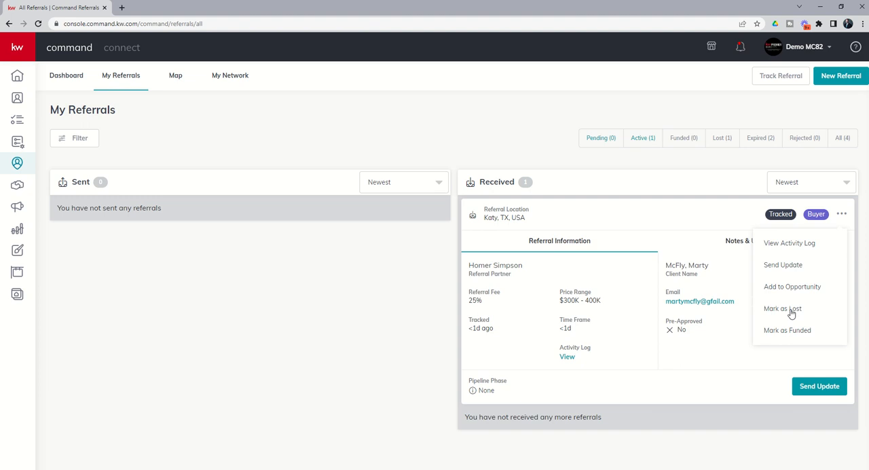
pyautogui.moveTo(790, 313)
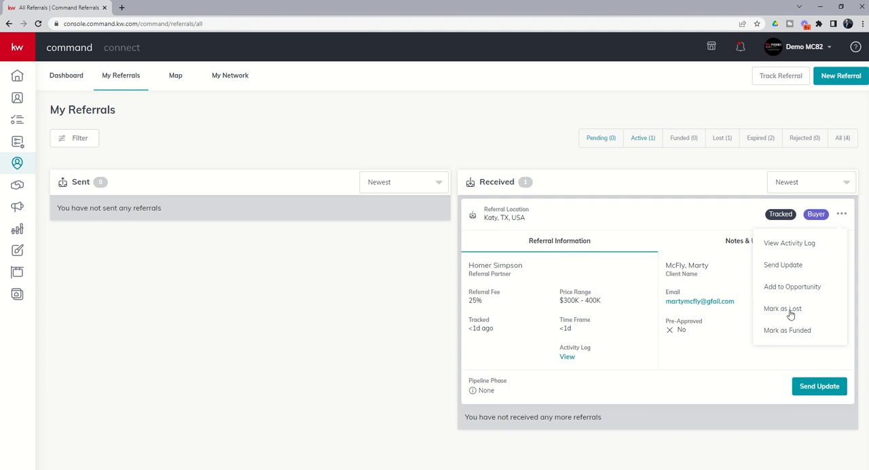
pyautogui.moveTo(780, 315)
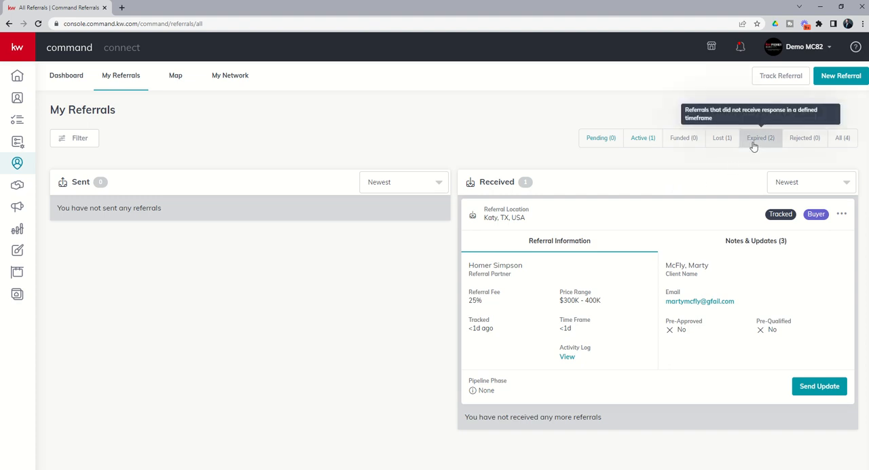
pyautogui.moveTo(747, 130)
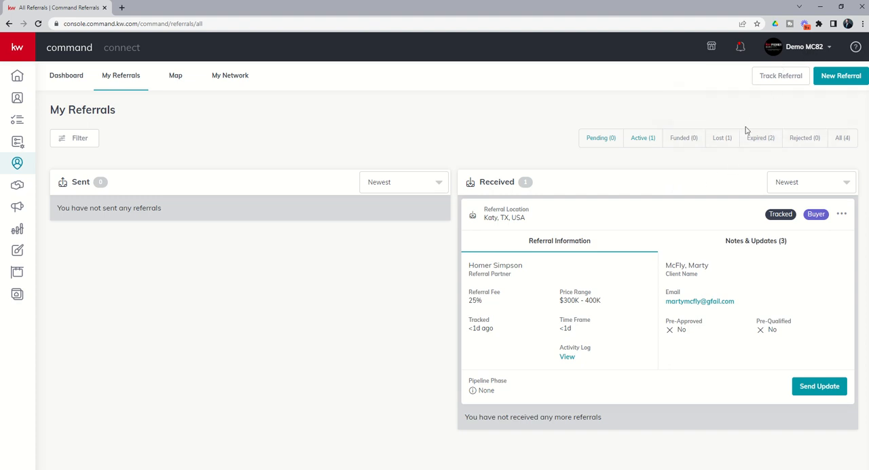
pyautogui.moveTo(761, 141)
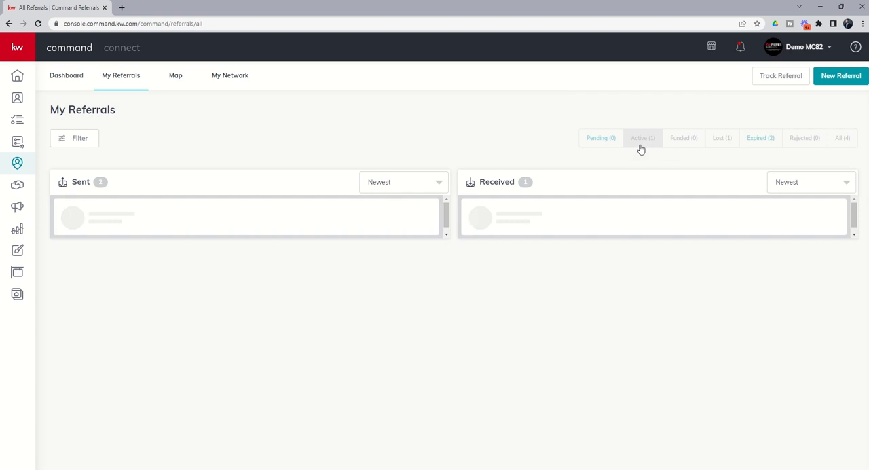
# Step: Filter the referrals list to the Expired status
pyautogui.click(761, 138)
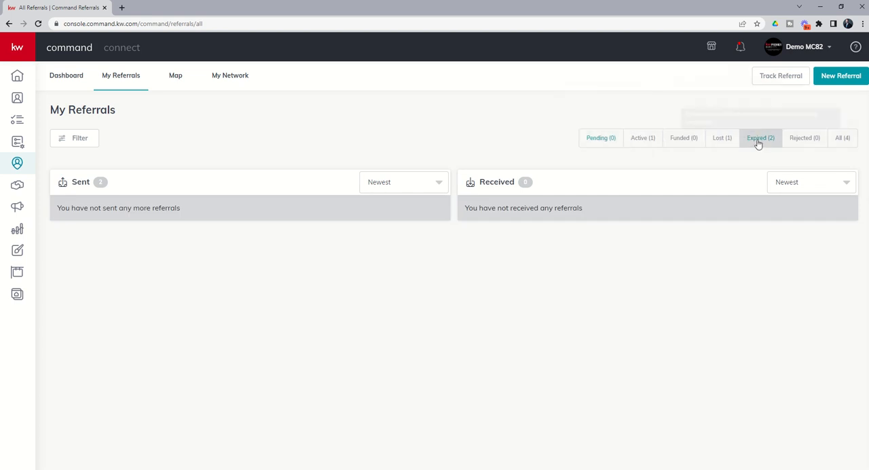
pyautogui.moveTo(761, 138)
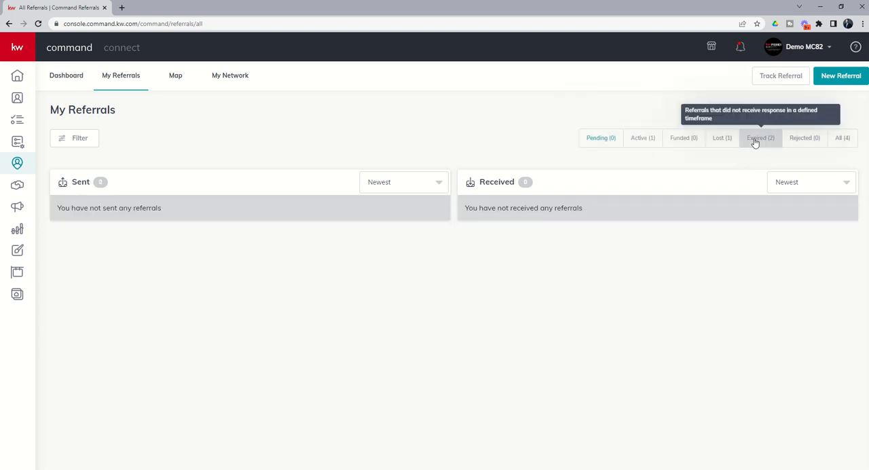
pyautogui.click(761, 138)
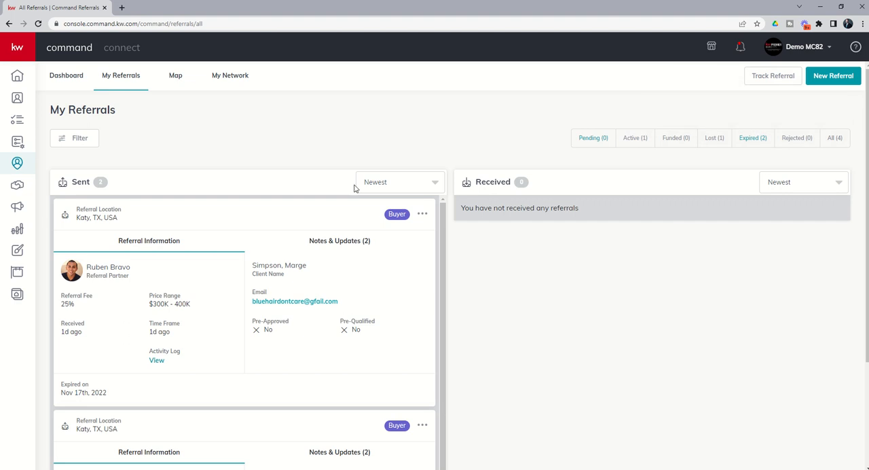
pyautogui.moveTo(133, 285)
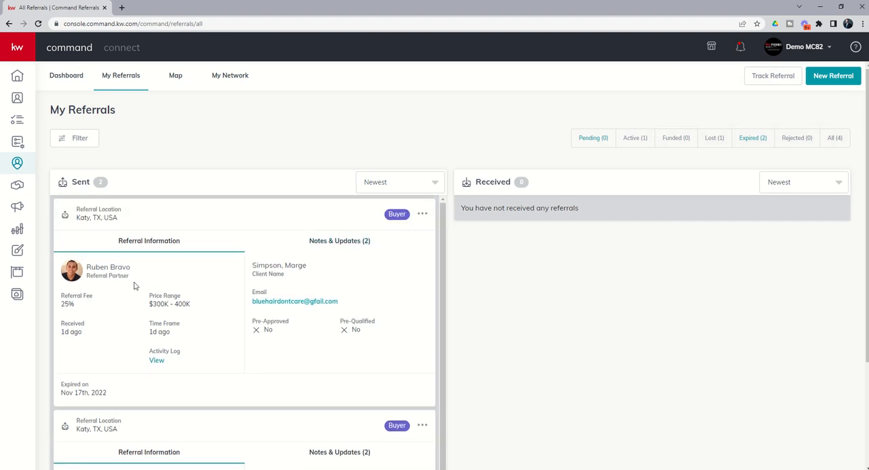
pyautogui.moveTo(240, 297)
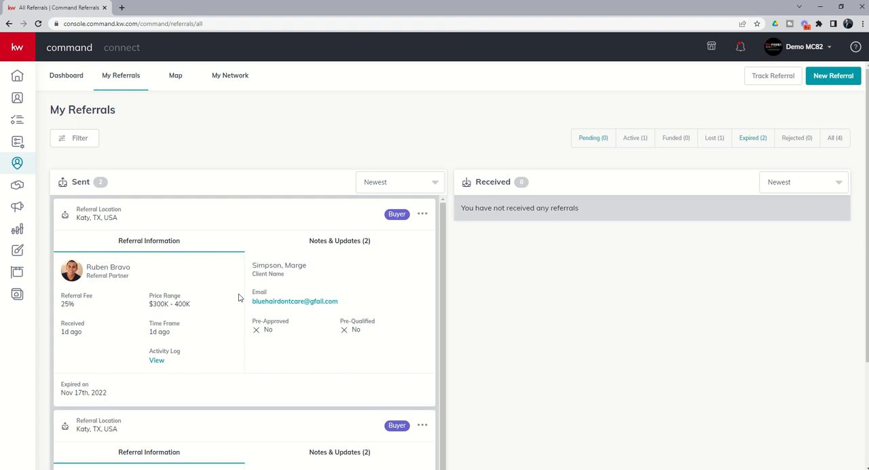
pyautogui.moveTo(318, 312)
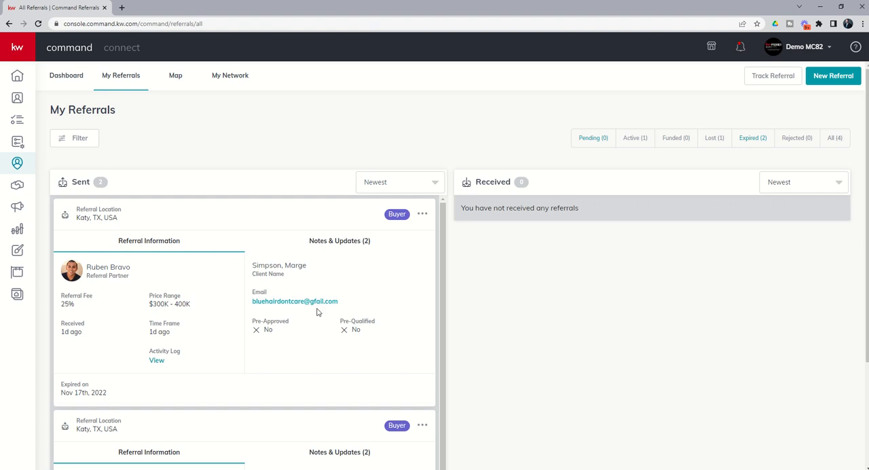
pyautogui.scroll(-3)
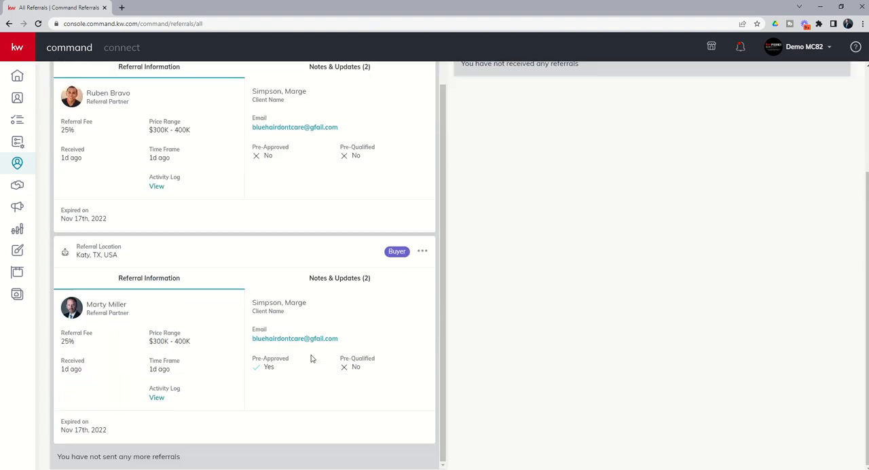
pyautogui.moveTo(330, 312)
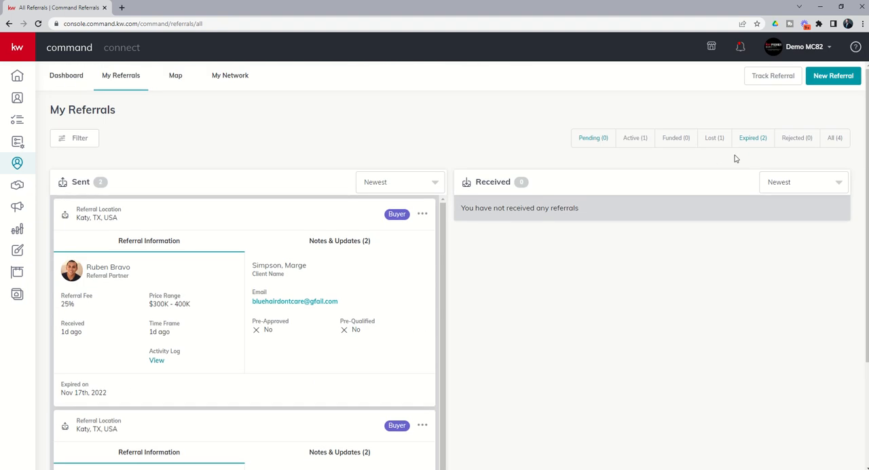
pyautogui.moveTo(737, 160)
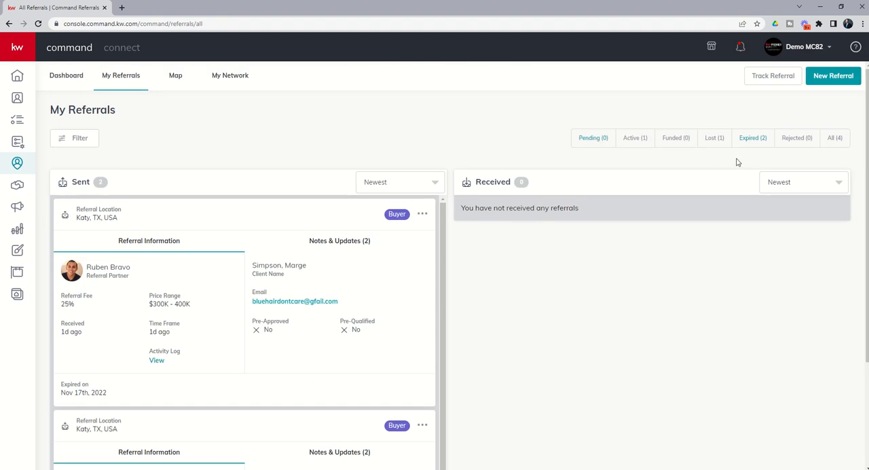
pyautogui.moveTo(752, 139)
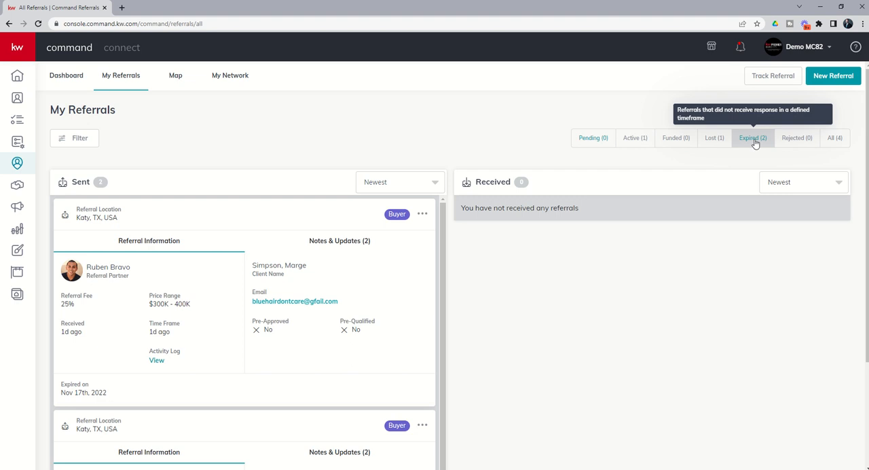
pyautogui.moveTo(745, 156)
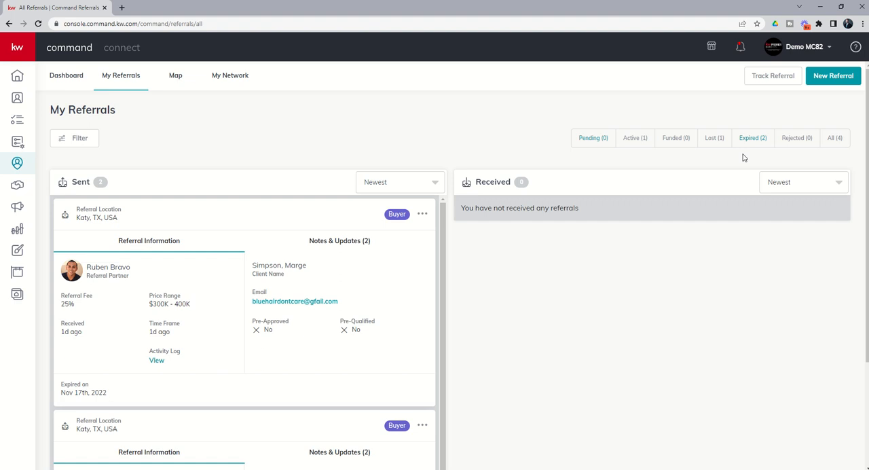
pyautogui.moveTo(715, 142)
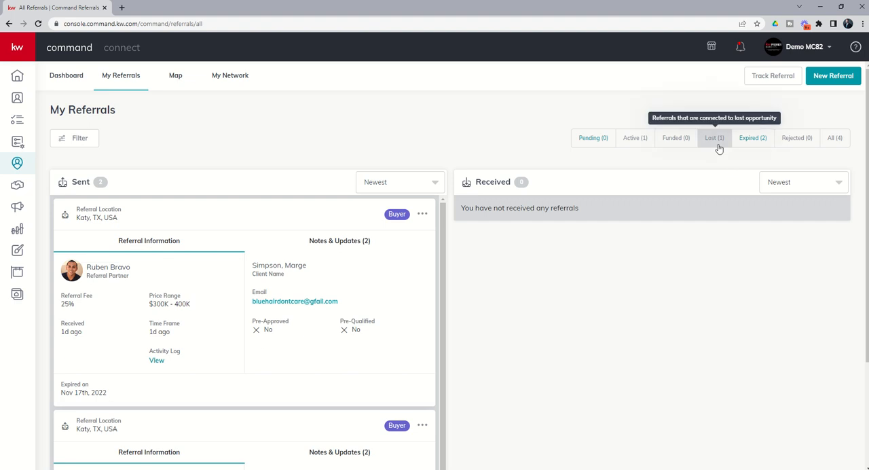
pyautogui.moveTo(715, 147)
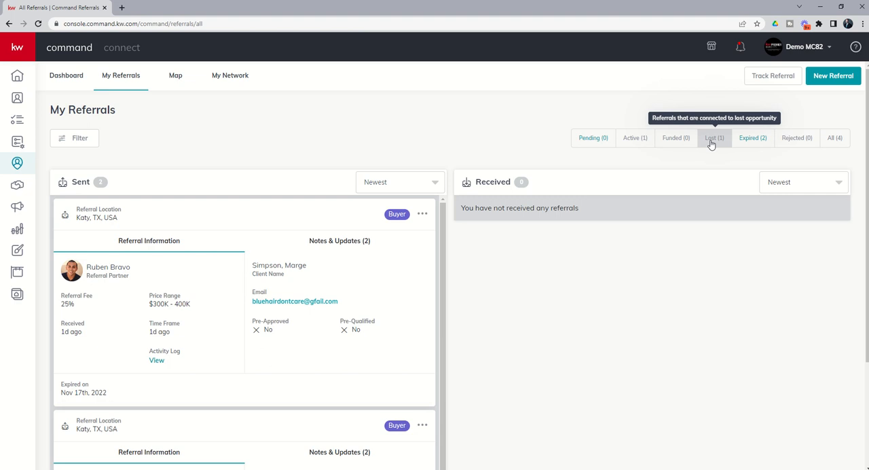
pyautogui.moveTo(332, 85)
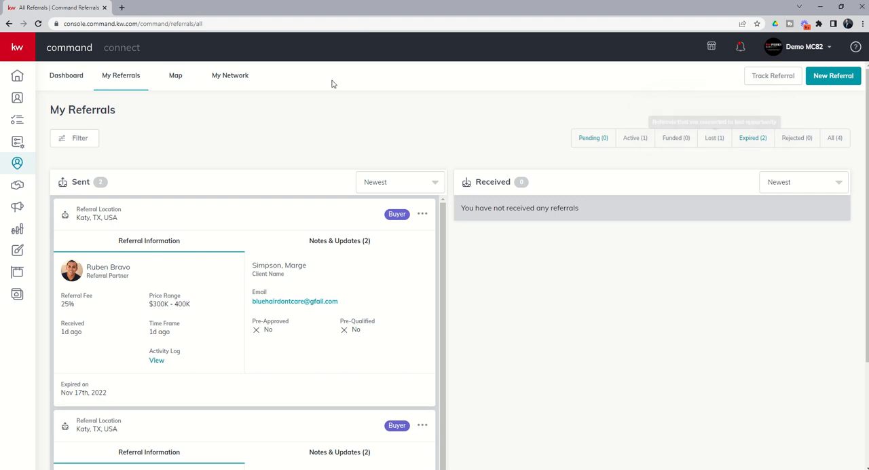
pyautogui.moveTo(176, 75)
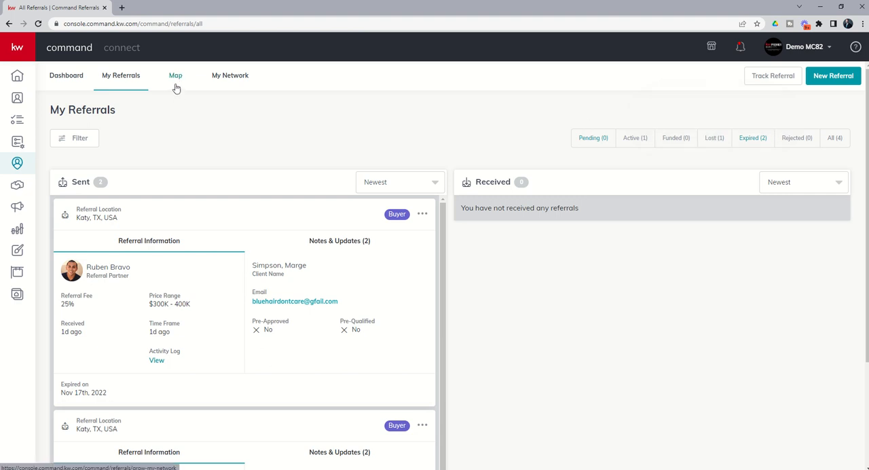
pyautogui.click(175, 74)
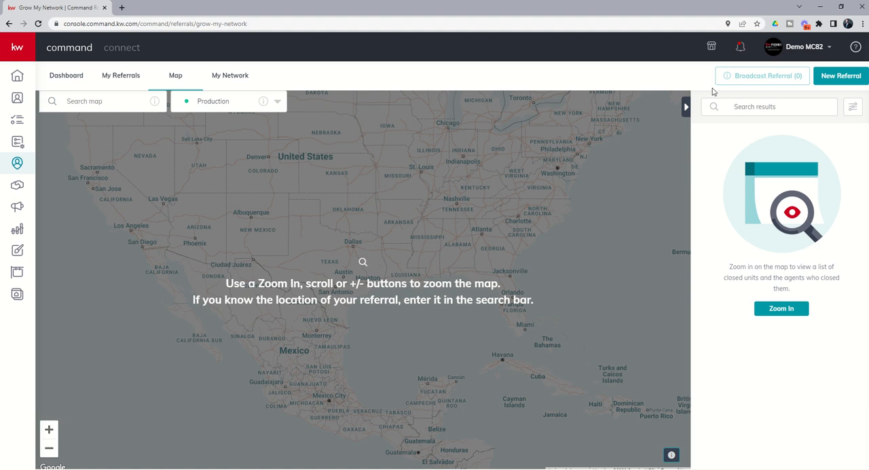
pyautogui.moveTo(409, 247)
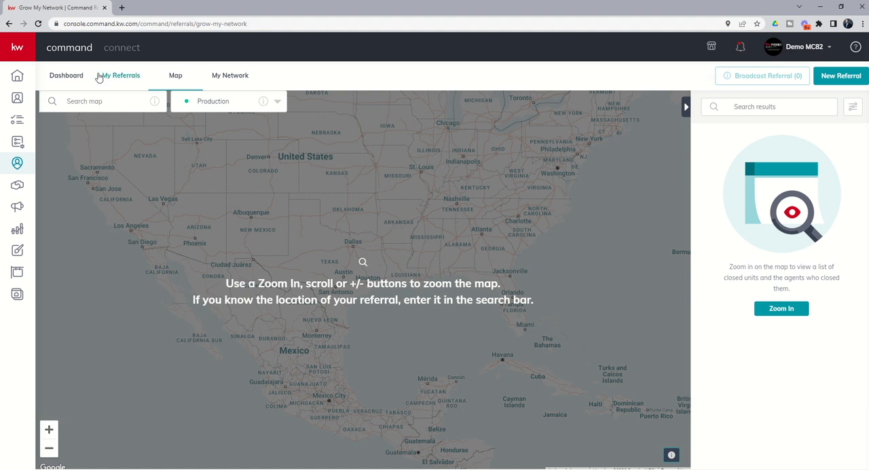
pyautogui.click(120, 75)
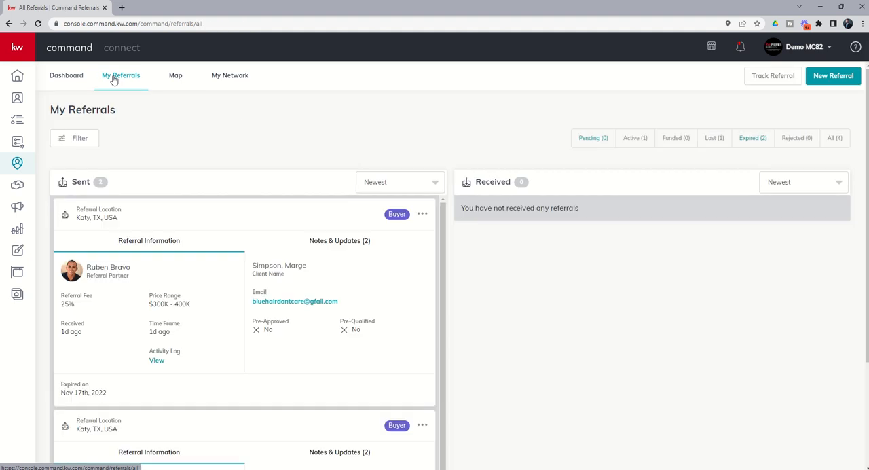
pyautogui.moveTo(715, 139)
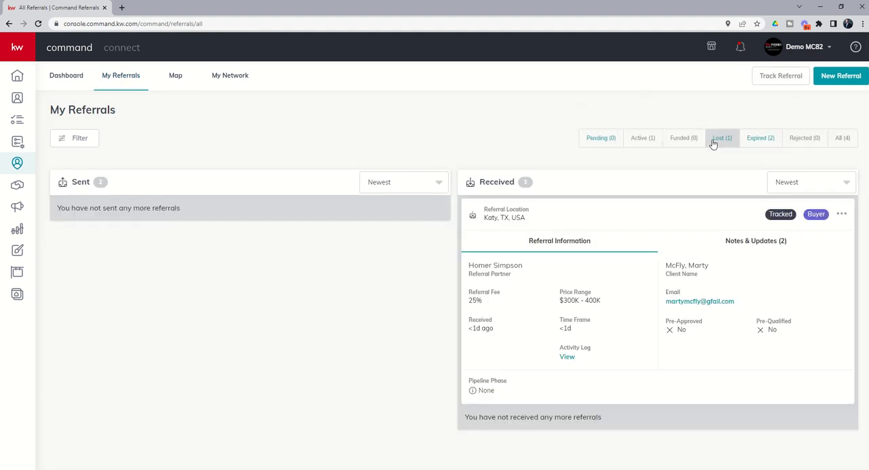
pyautogui.moveTo(712, 291)
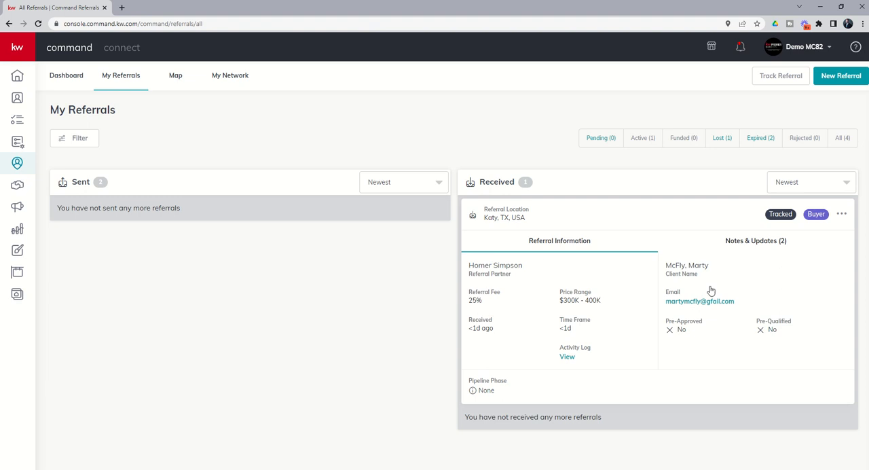
pyautogui.moveTo(637, 166)
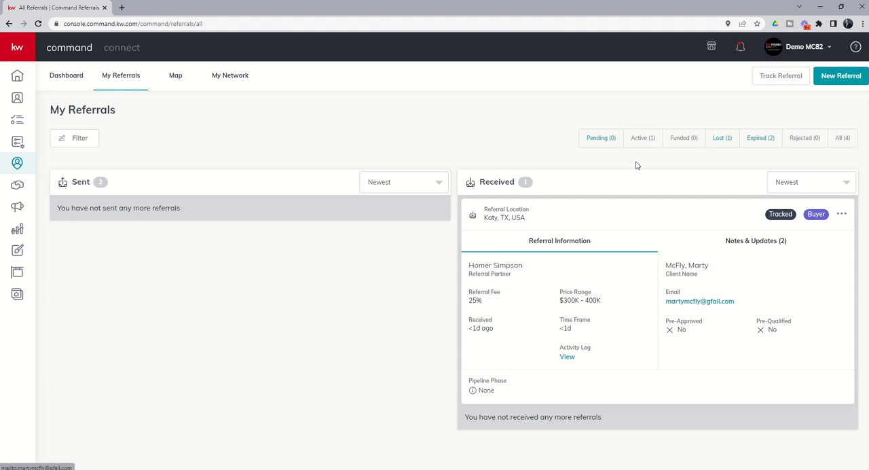
pyautogui.moveTo(684, 139)
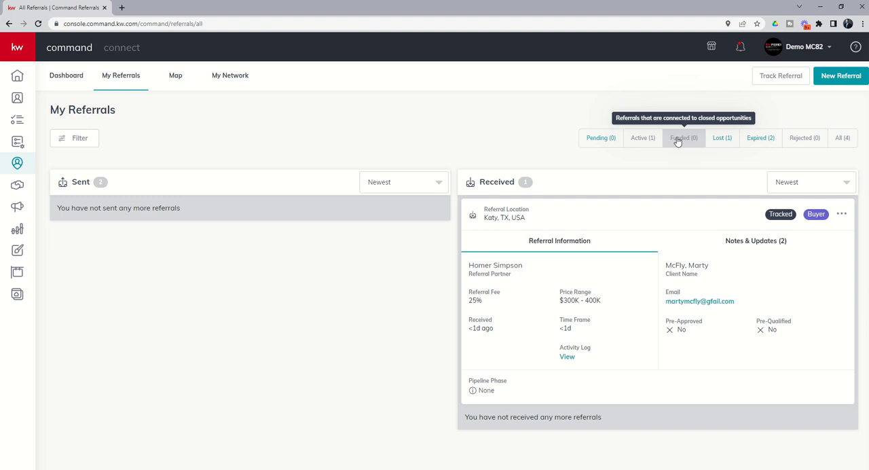
pyautogui.moveTo(804, 139)
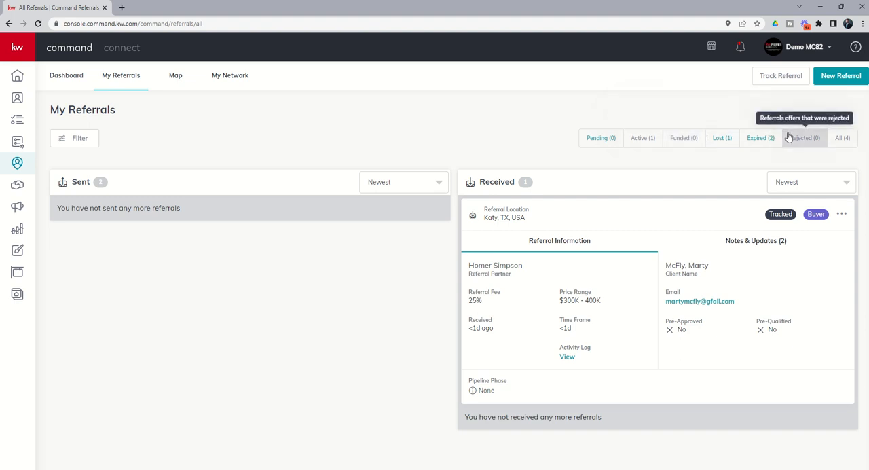
pyautogui.moveTo(550, 167)
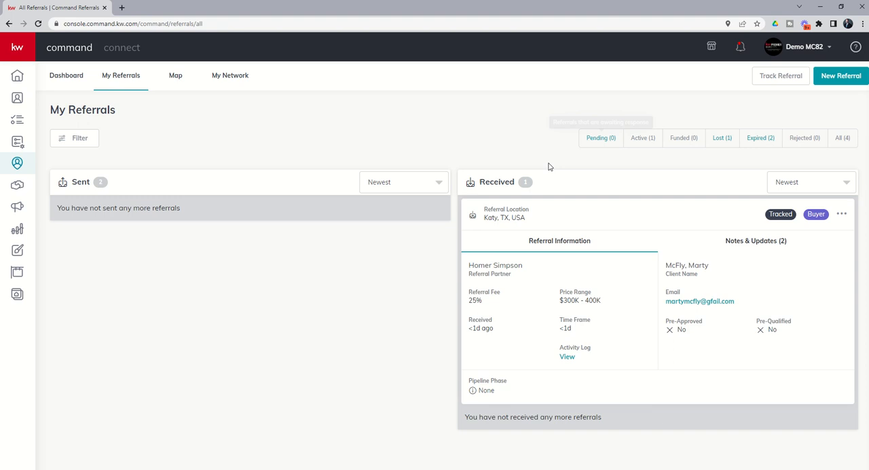
pyautogui.moveTo(591, 233)
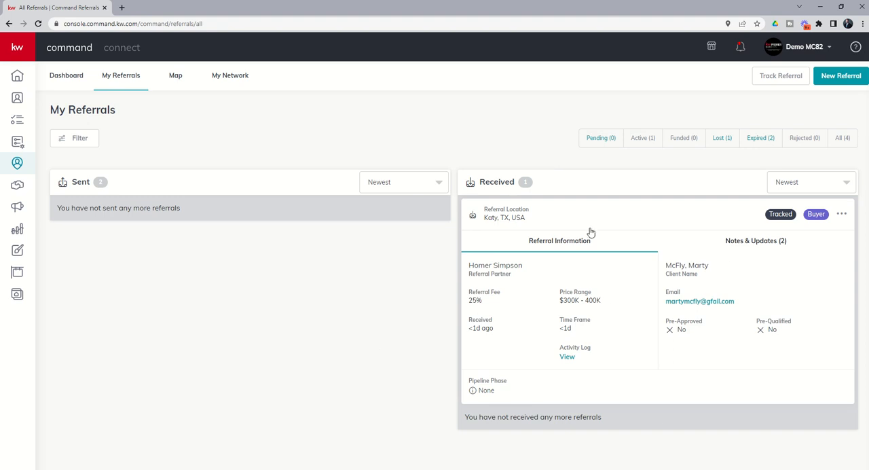
pyautogui.moveTo(565, 365)
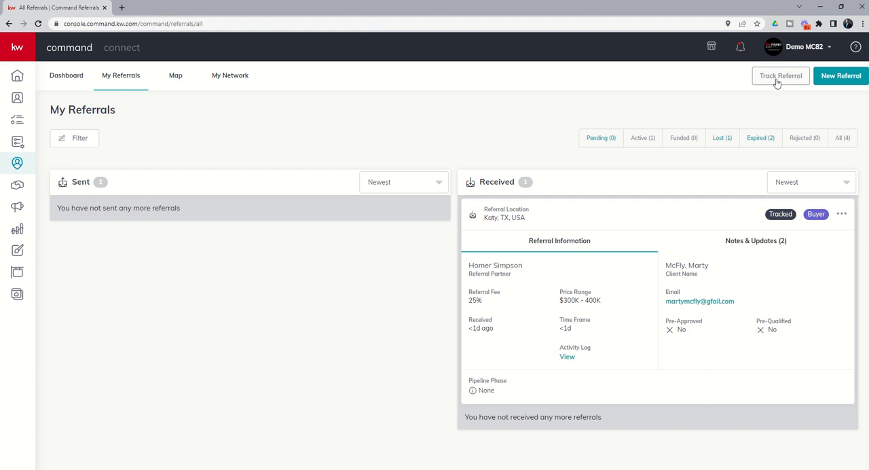
pyautogui.moveTo(777, 87)
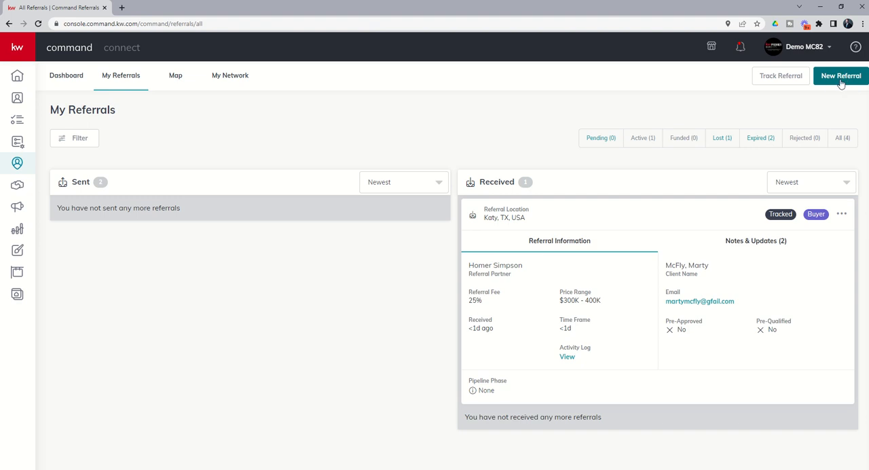
pyautogui.moveTo(465, 114)
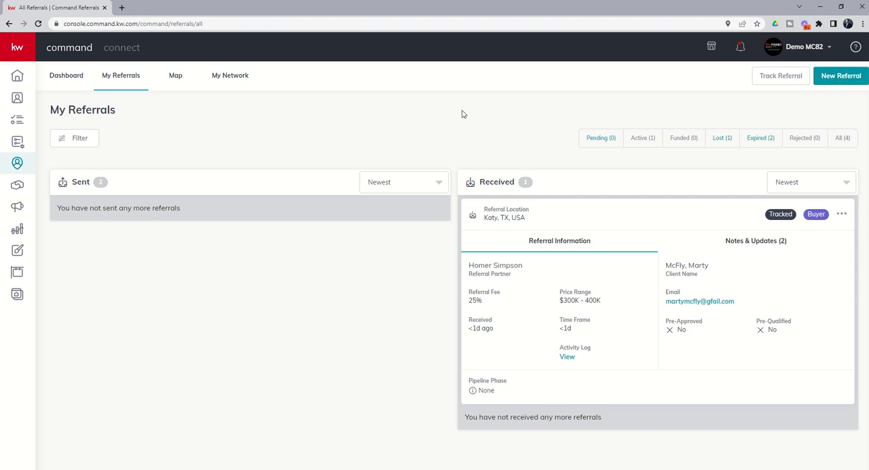